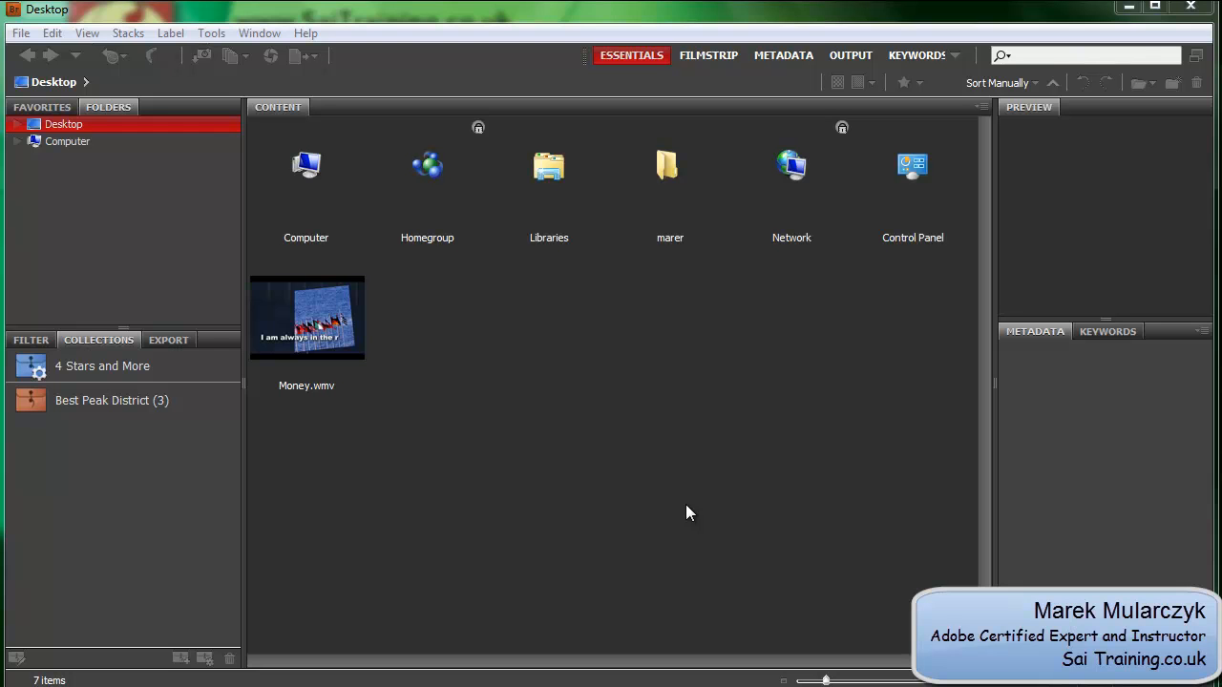
{"action": "mouse_move", "coordinate": [517, 415]}
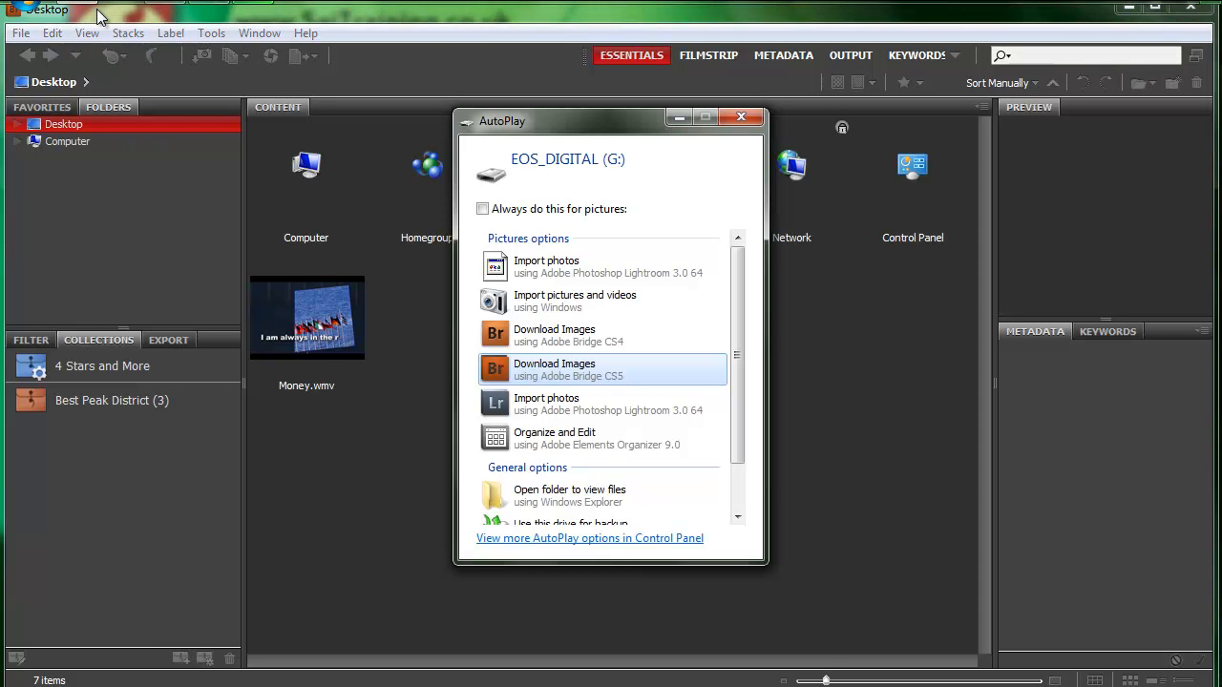
{"action": "mouse_move", "coordinate": [577, 369]}
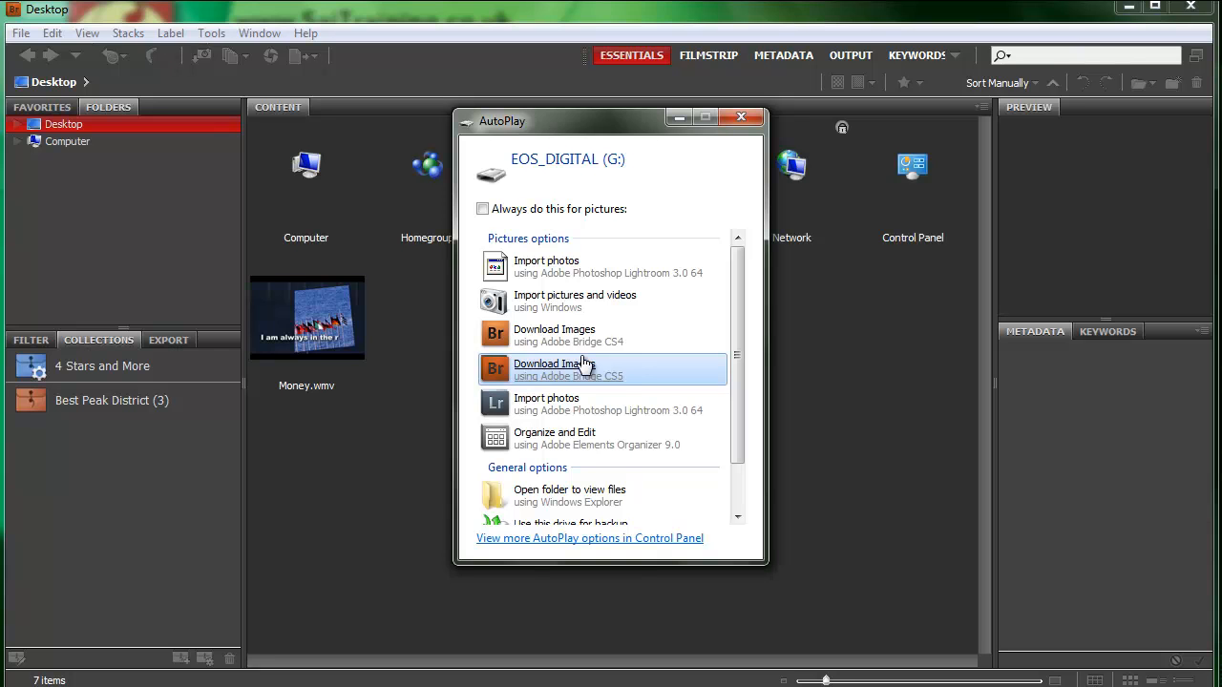
{"action": "mouse_move", "coordinate": [558, 402]}
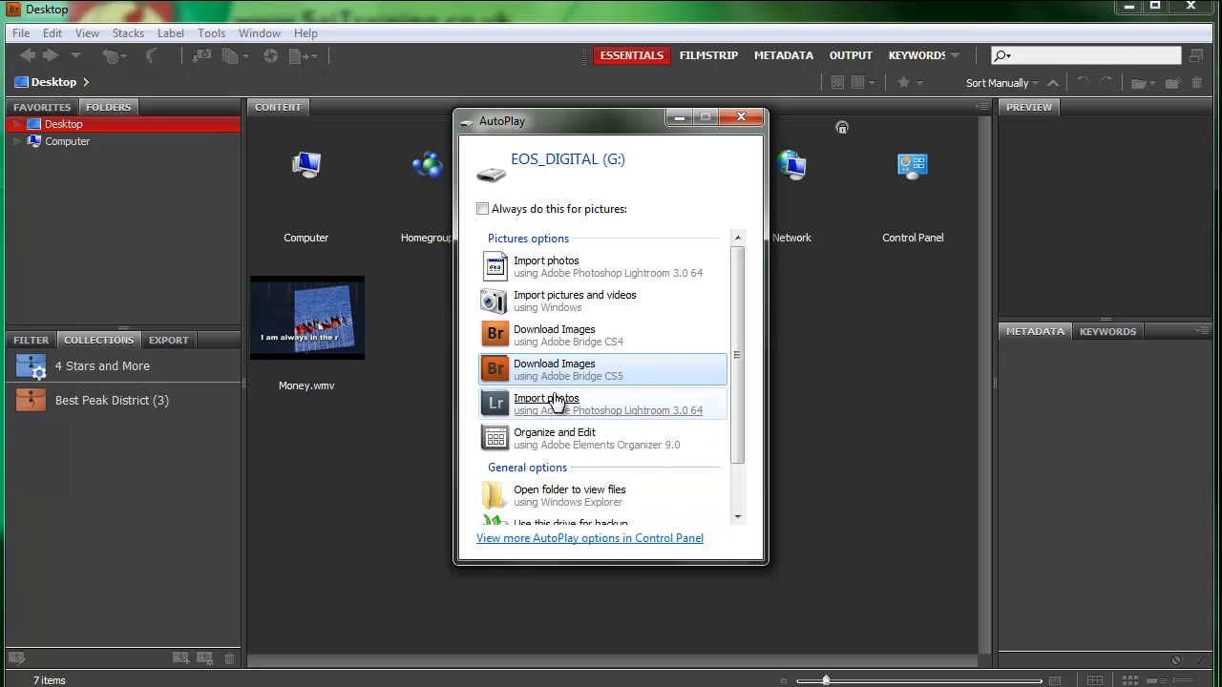
{"action": "mouse_move", "coordinate": [566, 370]}
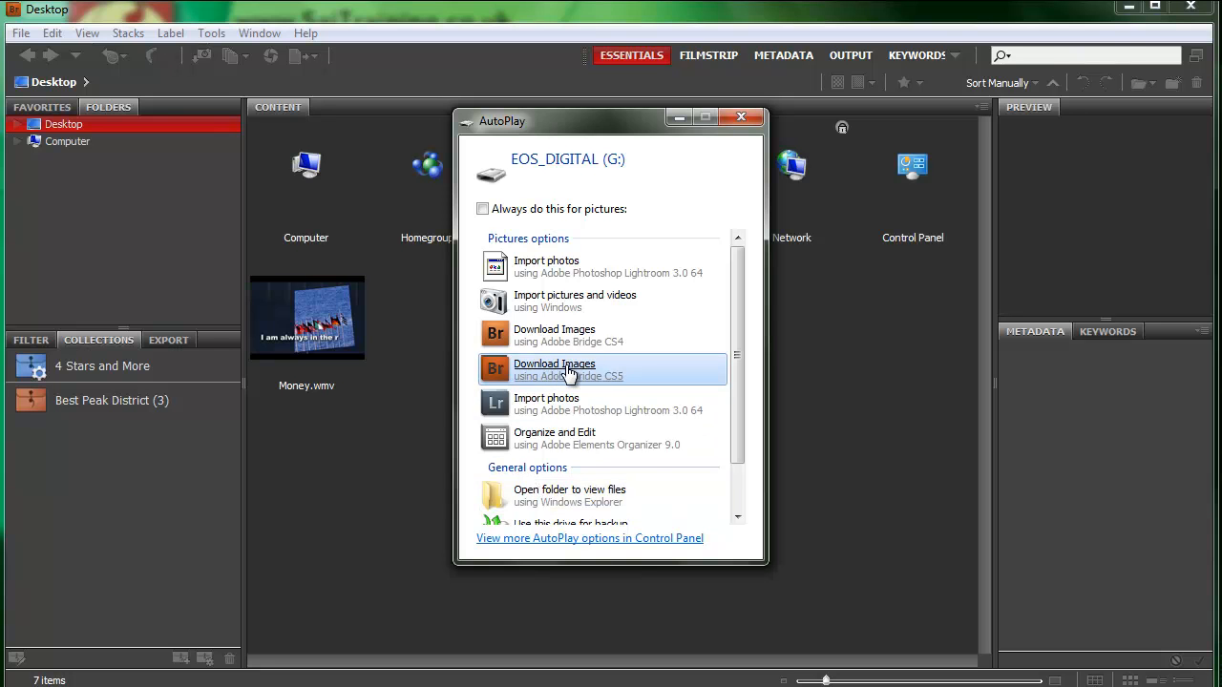
{"action": "mouse_move", "coordinate": [556, 370]}
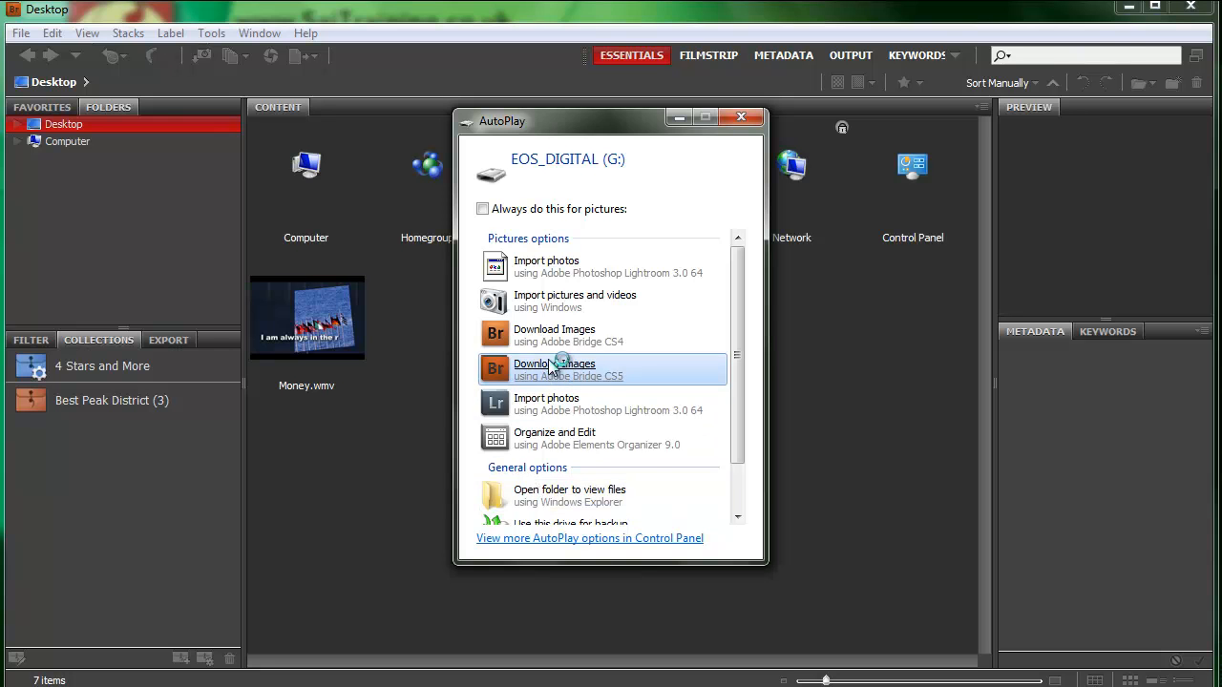
From AutoPlay, open Bridge CS5's Photo Downloader on G:\EOS_DIGITAL, listing its 47 files.
{"action": "left_click", "coordinate": [553, 369]}
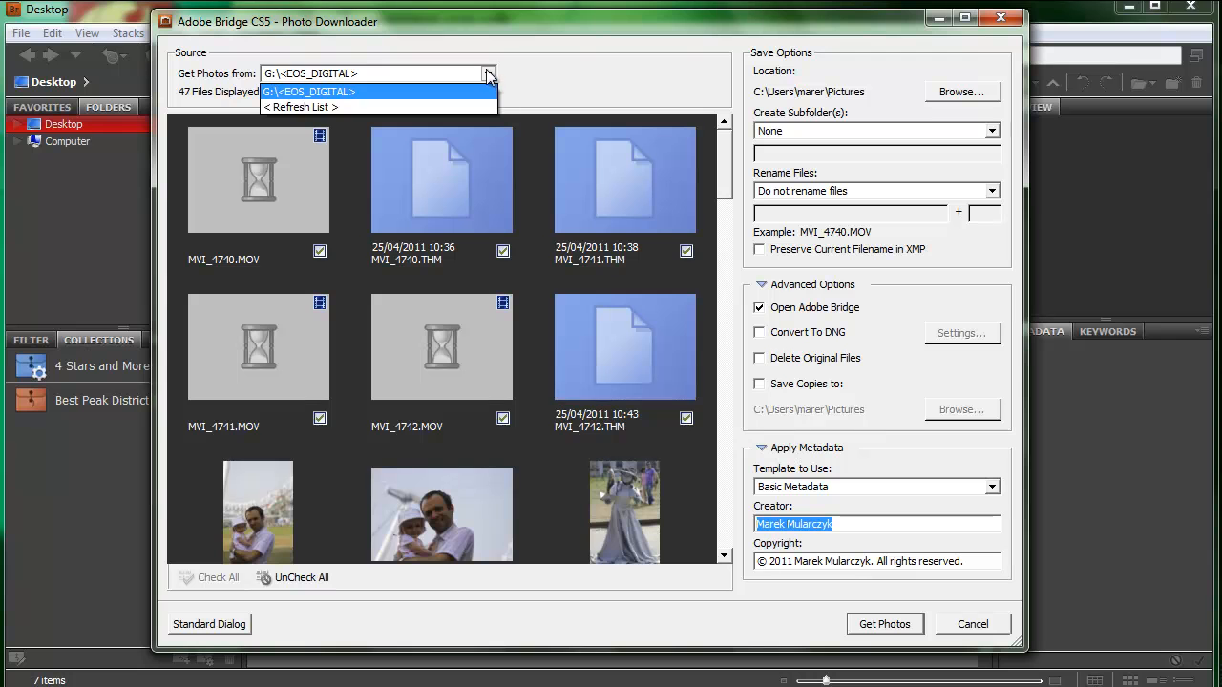
{"action": "left_click", "coordinate": [315, 91]}
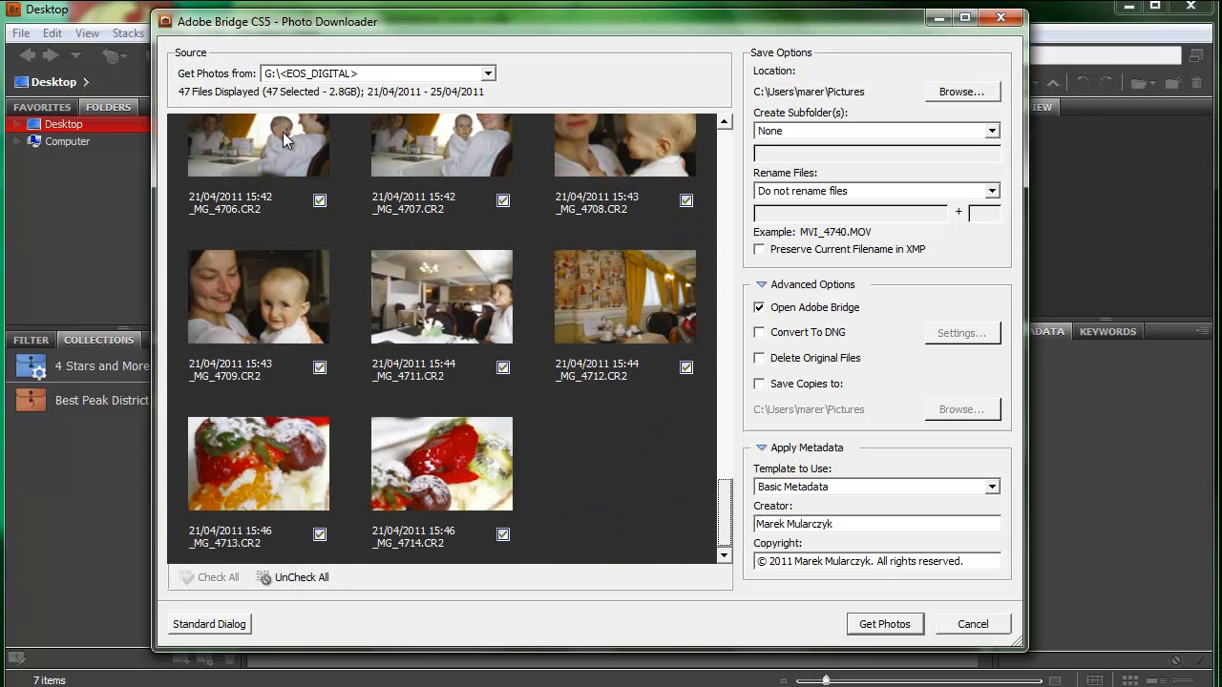
{"action": "mouse_move", "coordinate": [361, 100]}
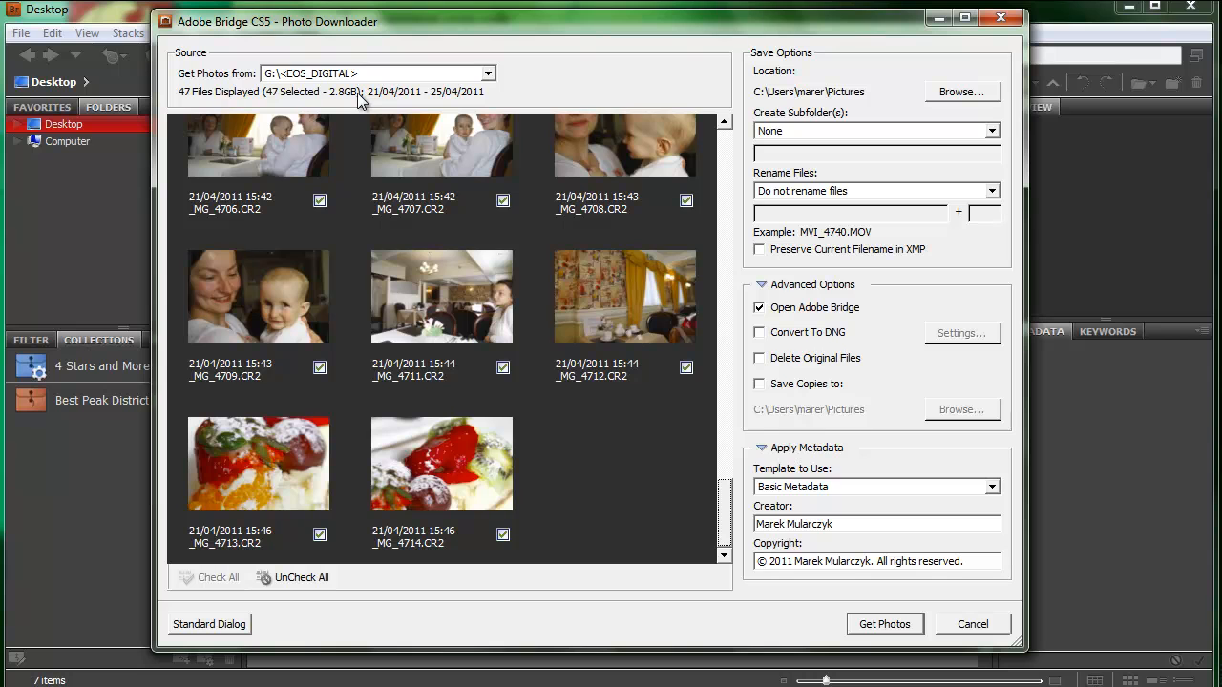
{"action": "mouse_move", "coordinate": [459, 105]}
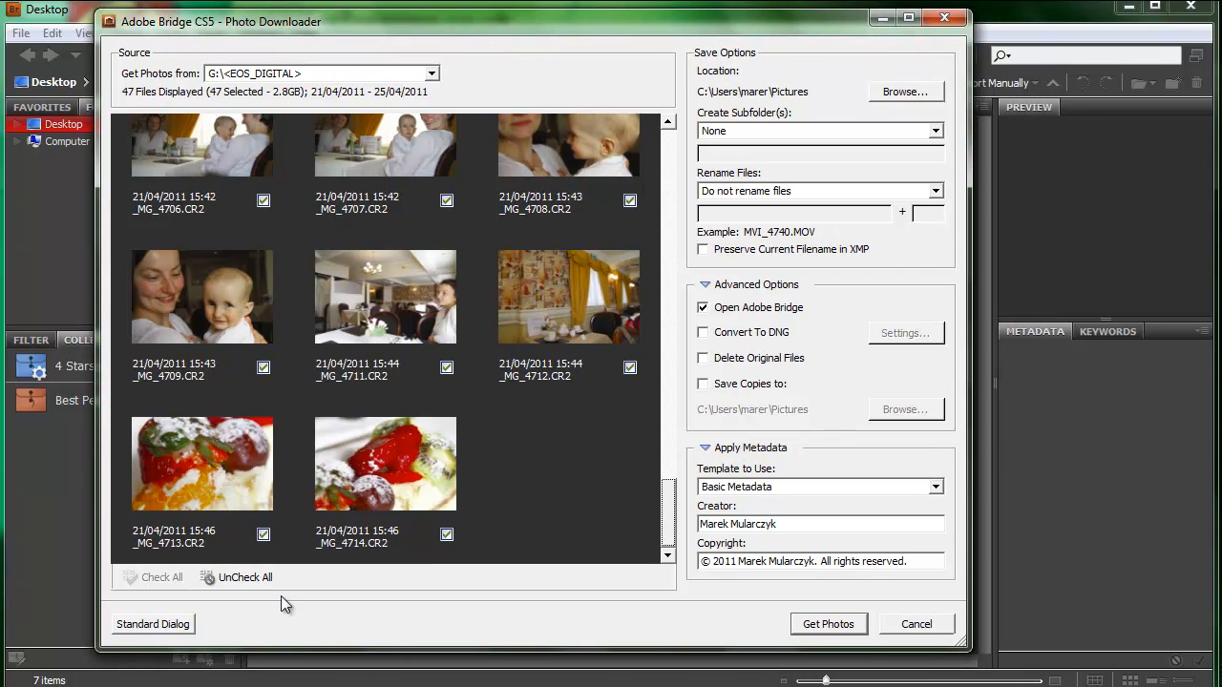
{"action": "left_click", "coordinate": [153, 624]}
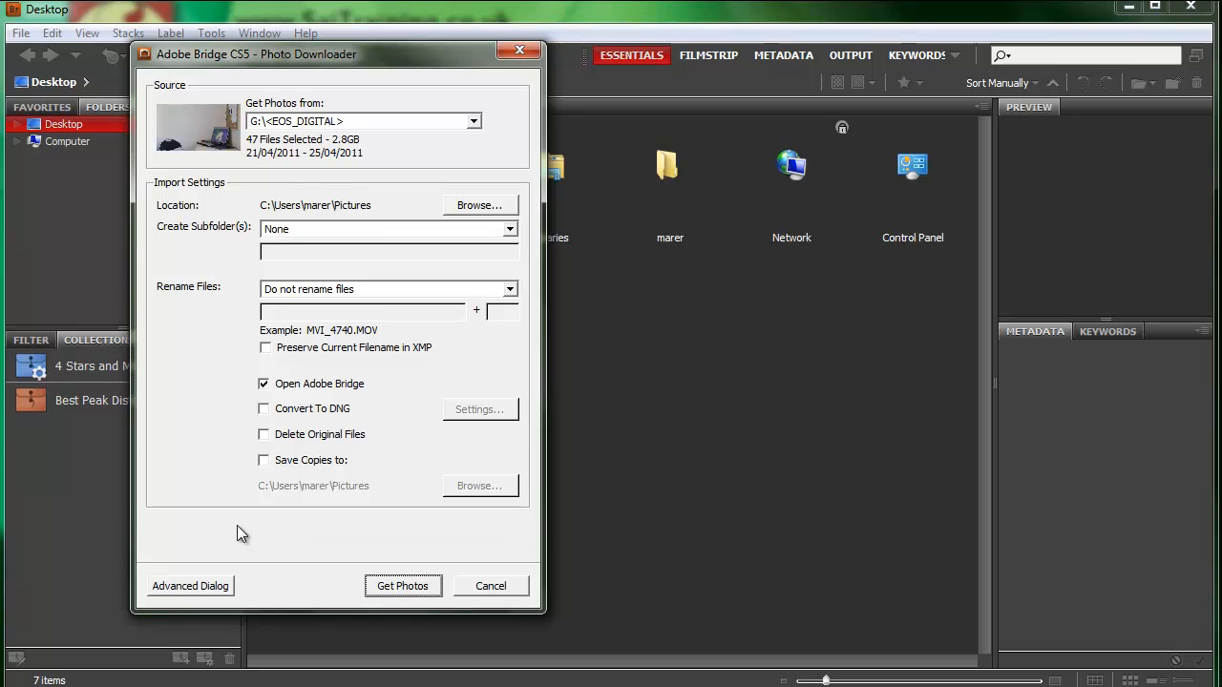
{"action": "left_click", "coordinate": [190, 585]}
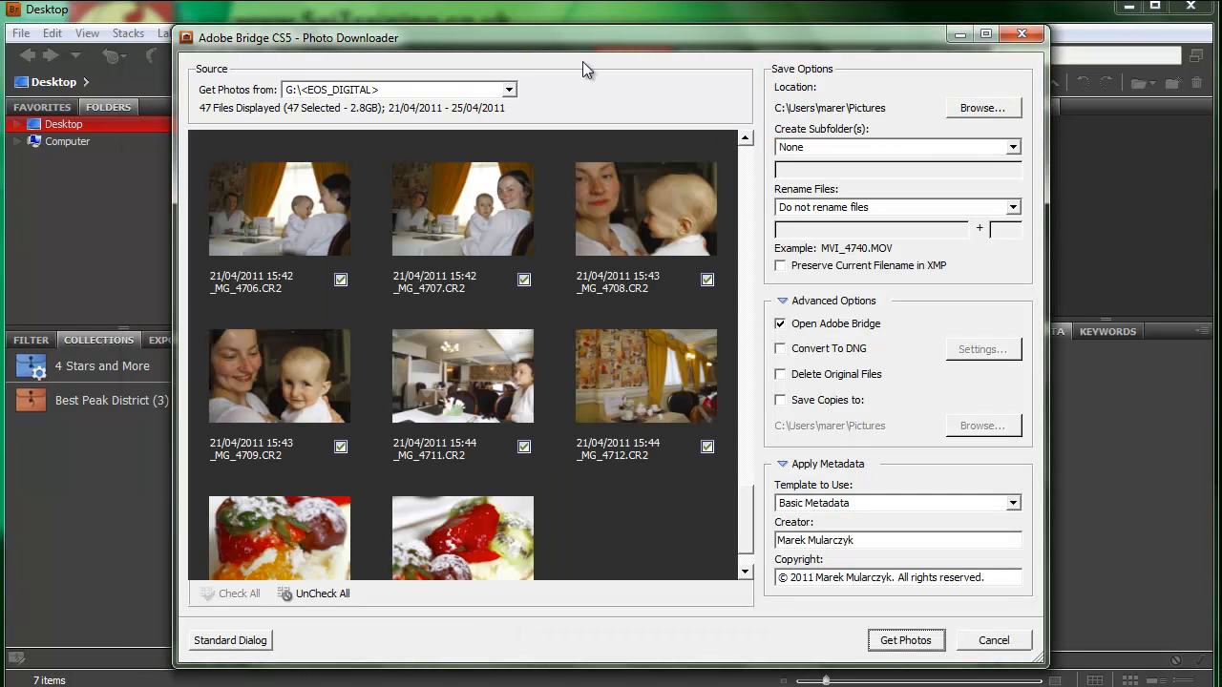
{"action": "scroll", "scroll_direction": "down", "scroll_amount": 3}
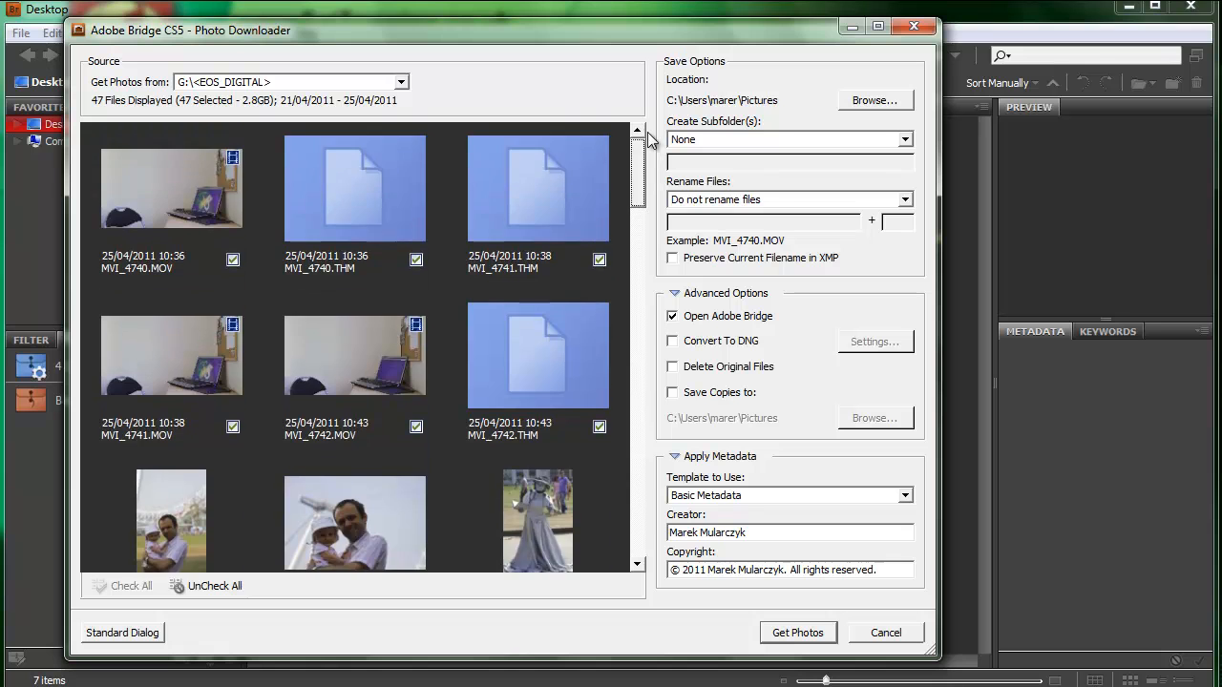
{"action": "scroll", "scroll_direction": "down", "scroll_amount": 3}
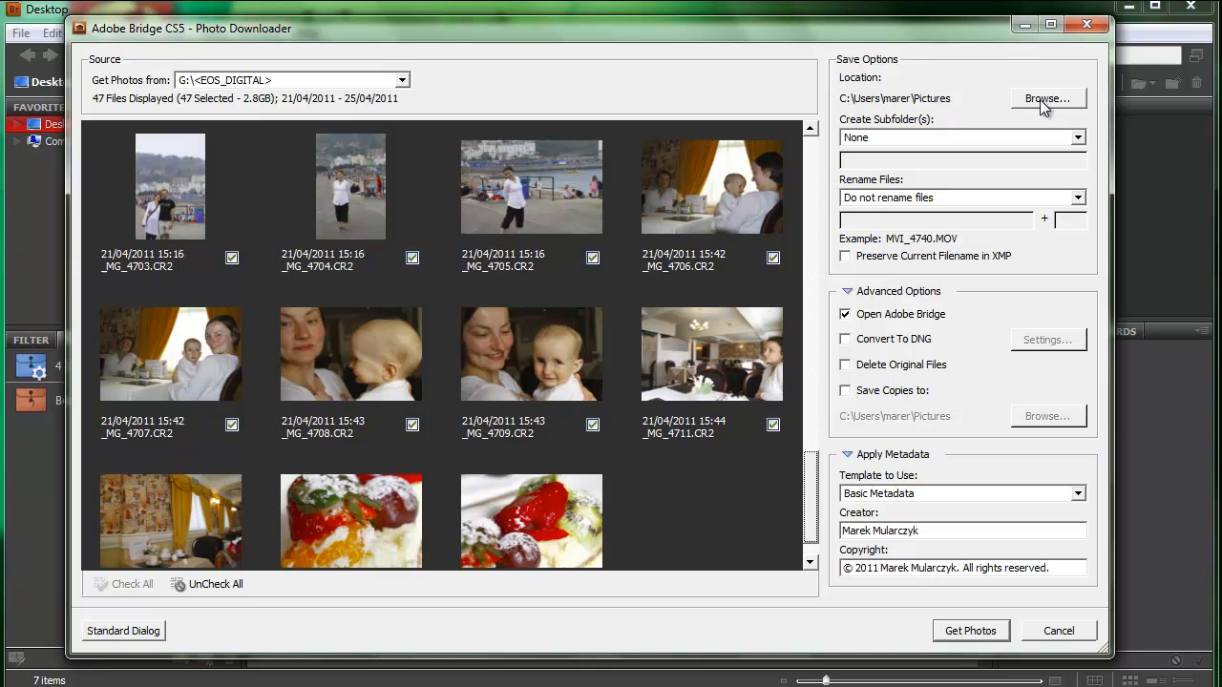
Change the save location from Pictures to C:\Users\marer\Desktop.
{"action": "left_click", "coordinate": [1048, 98]}
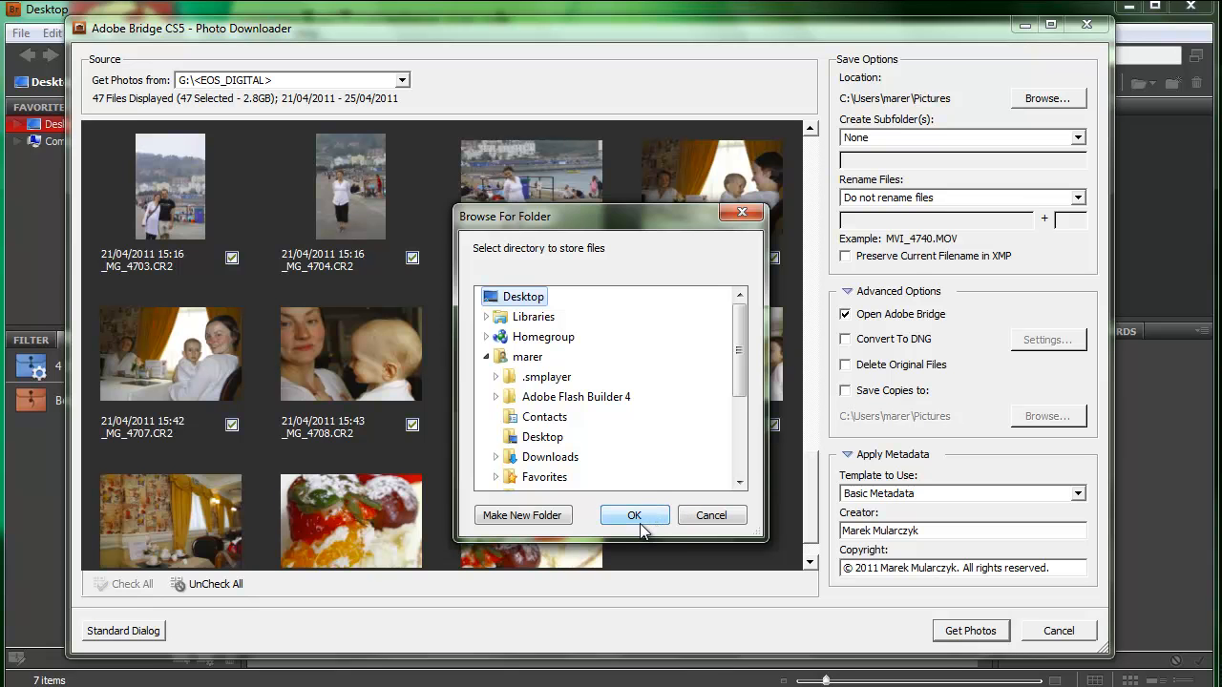
{"action": "left_click", "coordinate": [634, 516]}
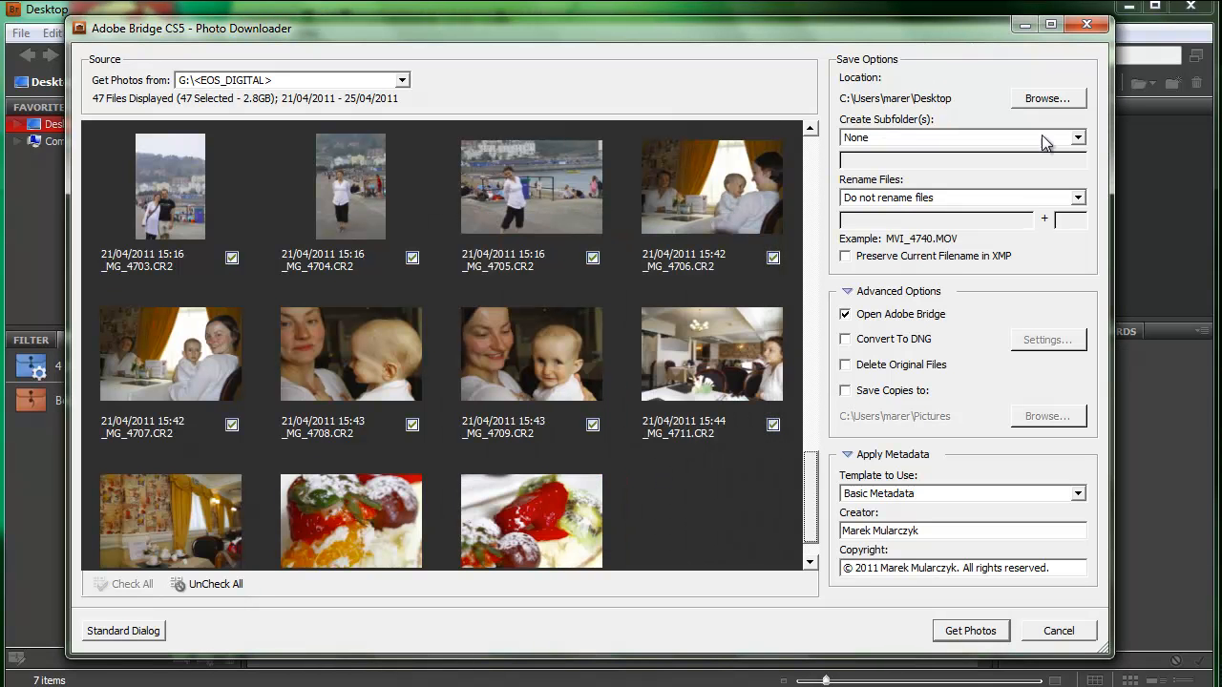
Save into a custom subfolder named '04 - Wales', with Do not rename files.
{"action": "left_click", "coordinate": [1078, 137]}
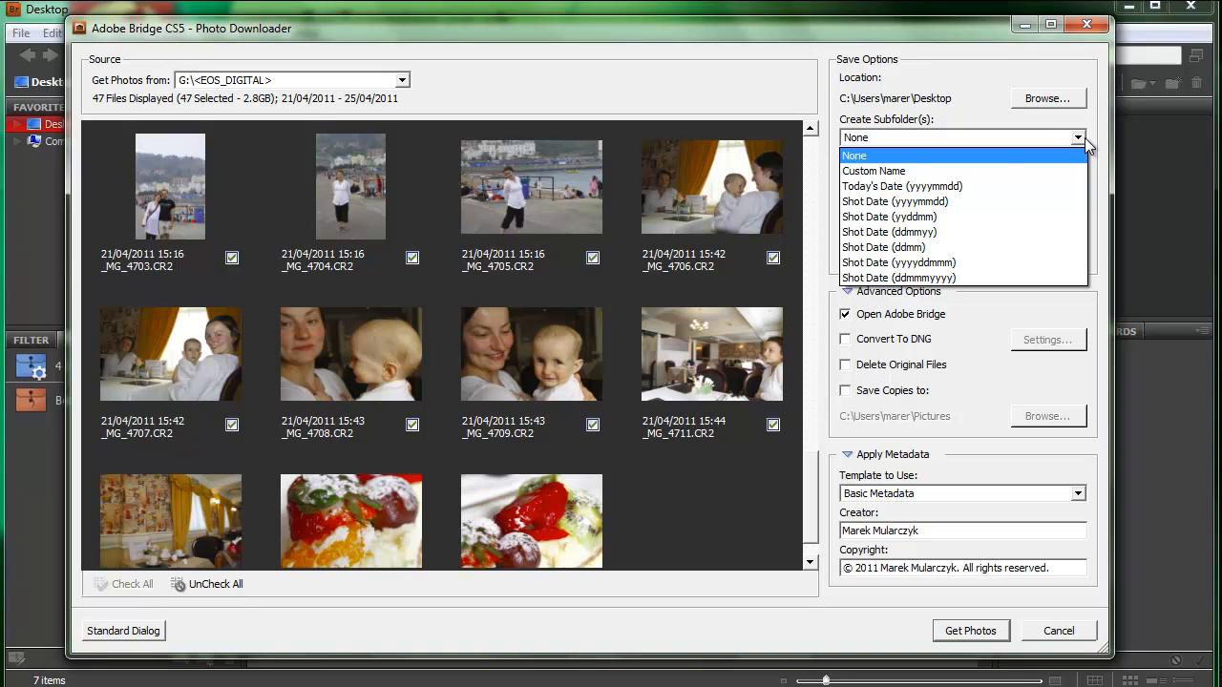
{"action": "left_click", "coordinate": [874, 171]}
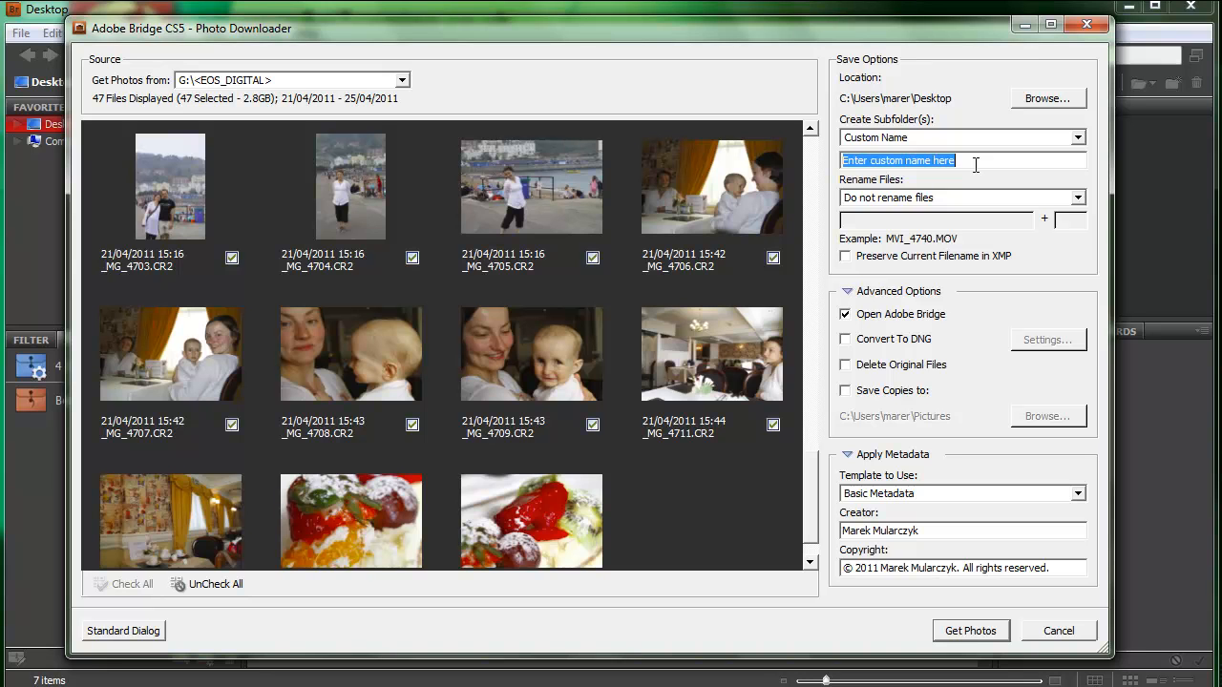
{"action": "type", "text": "04 - Wales"}
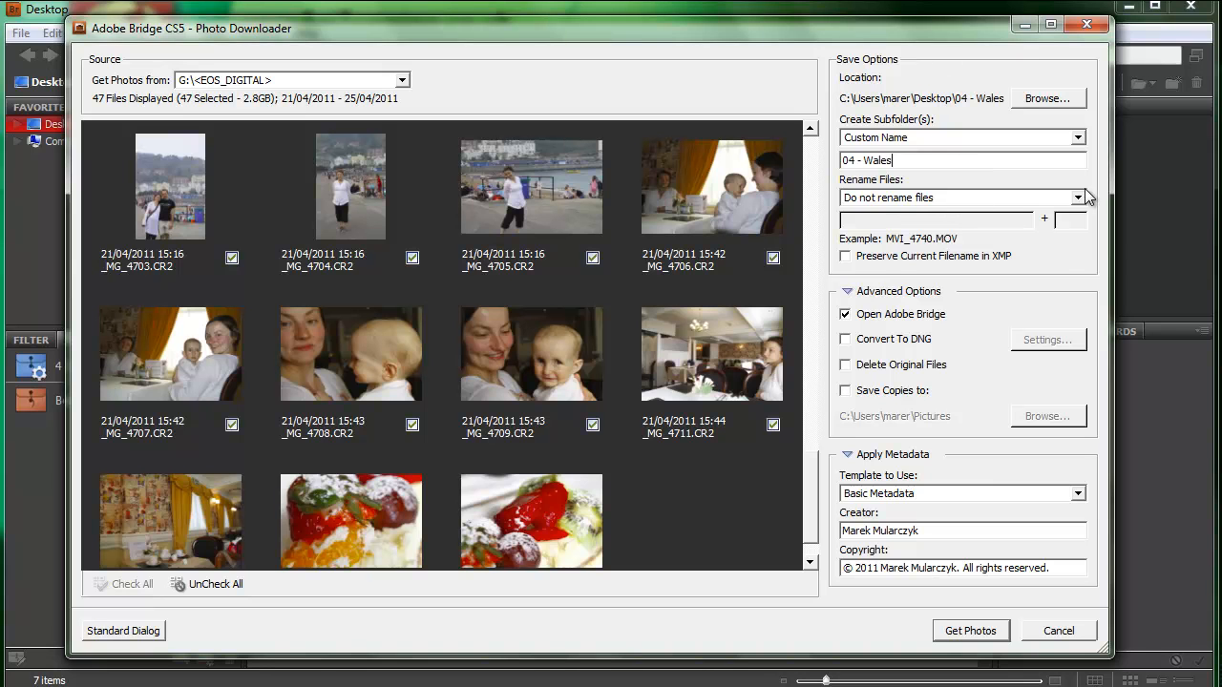
{"action": "left_click", "coordinate": [1078, 197]}
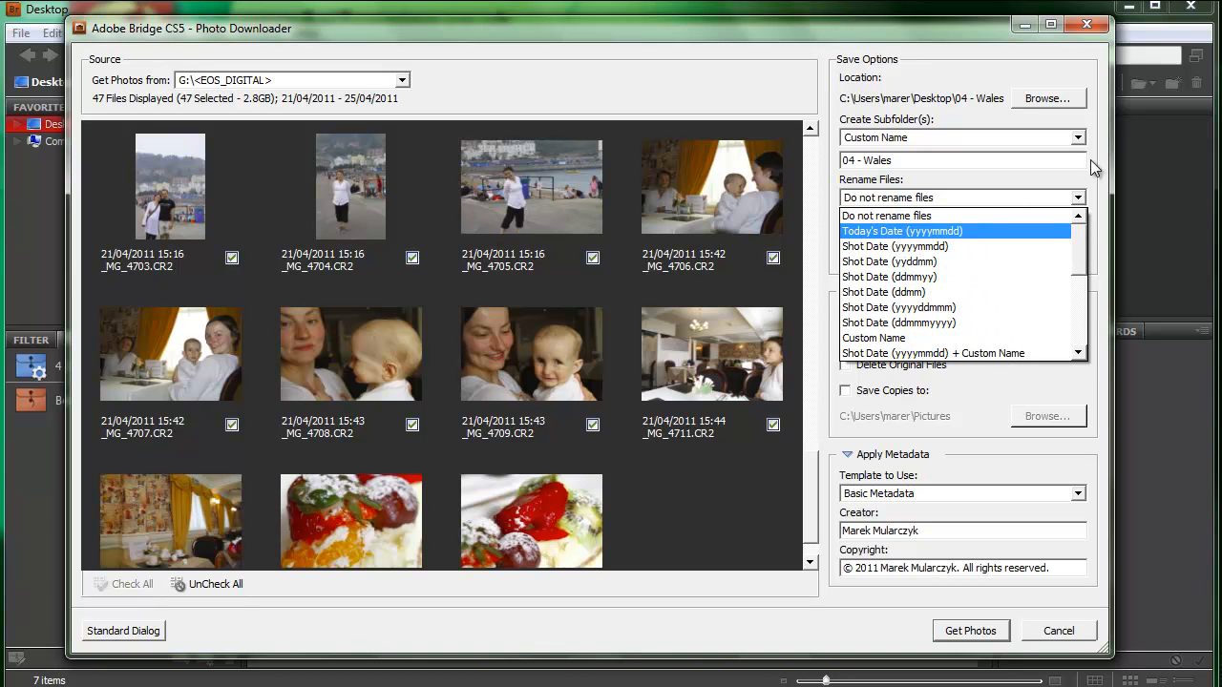
{"action": "mouse_move", "coordinate": [1103, 153]}
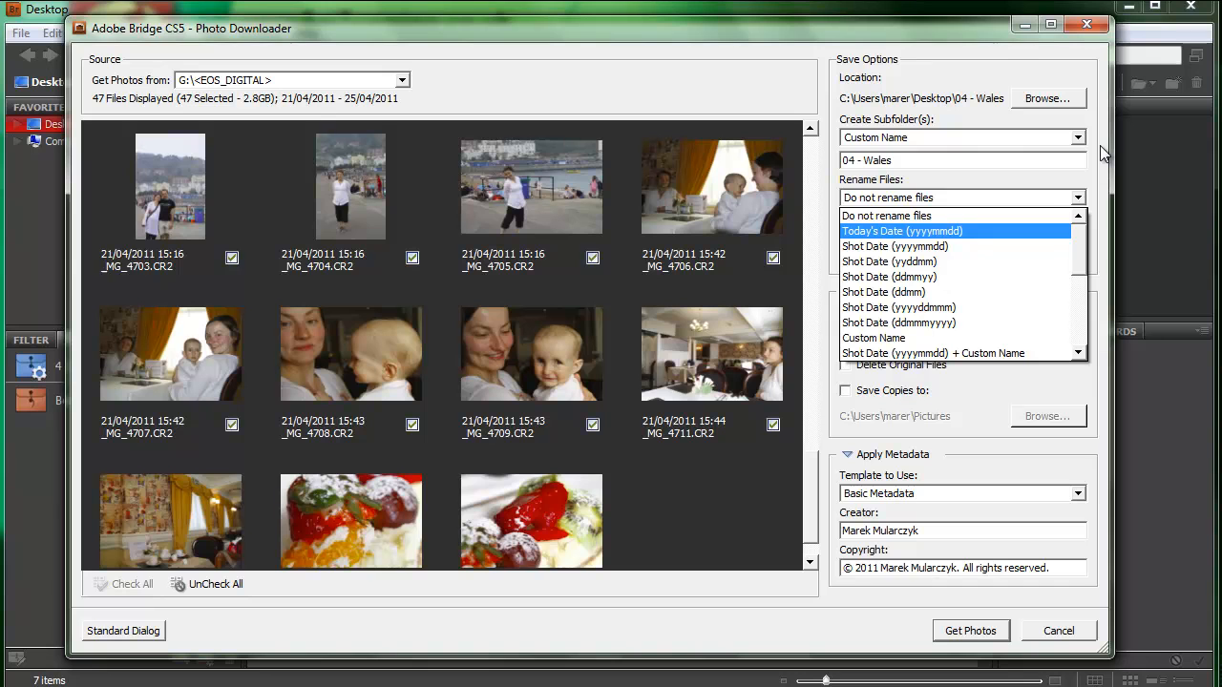
{"action": "left_click", "coordinate": [887, 214]}
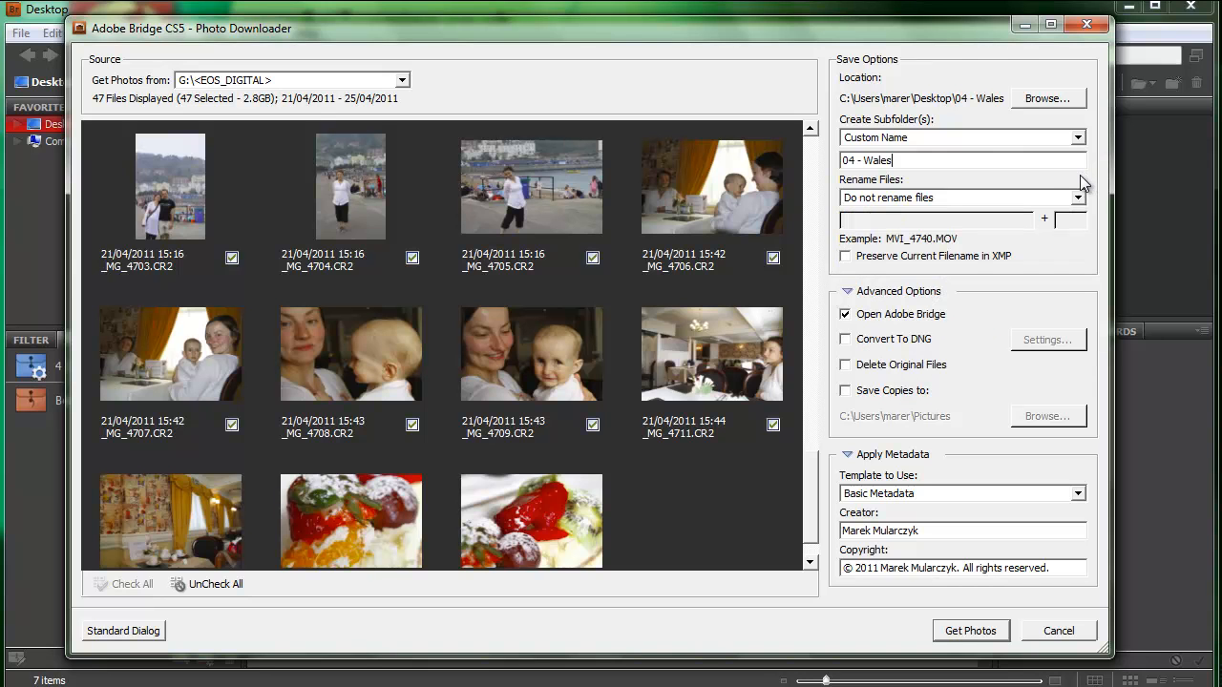
{"action": "mouse_move", "coordinate": [856, 331]}
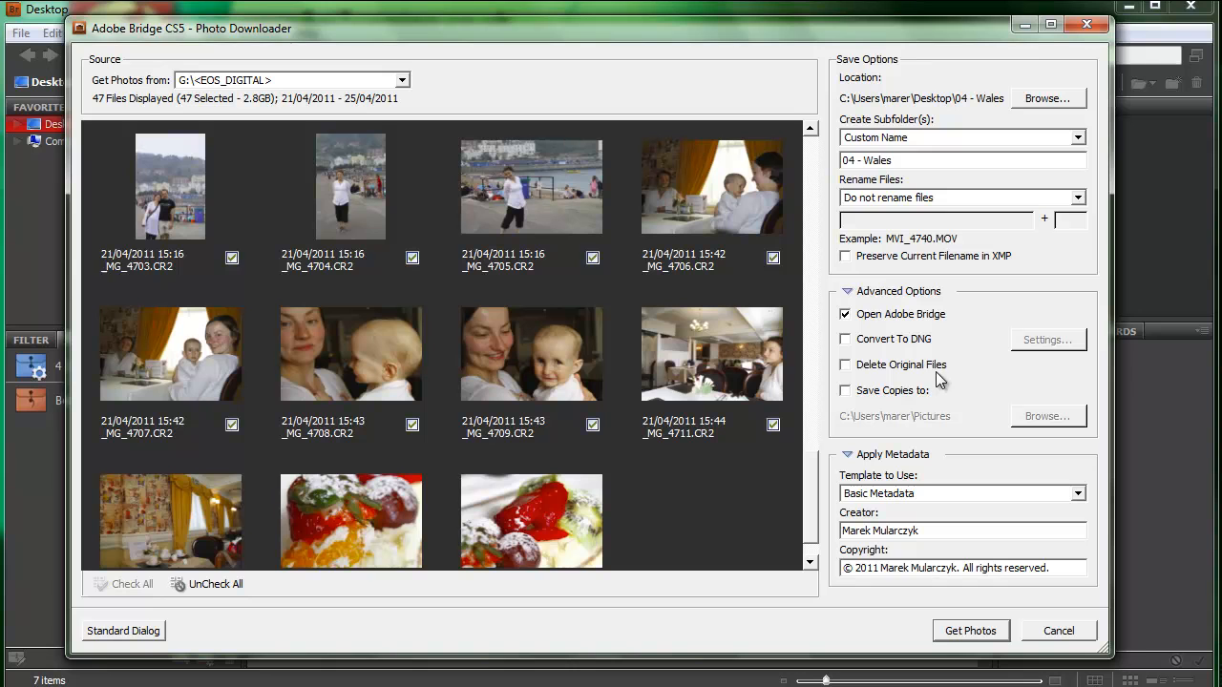
{"action": "mouse_move", "coordinate": [875, 401]}
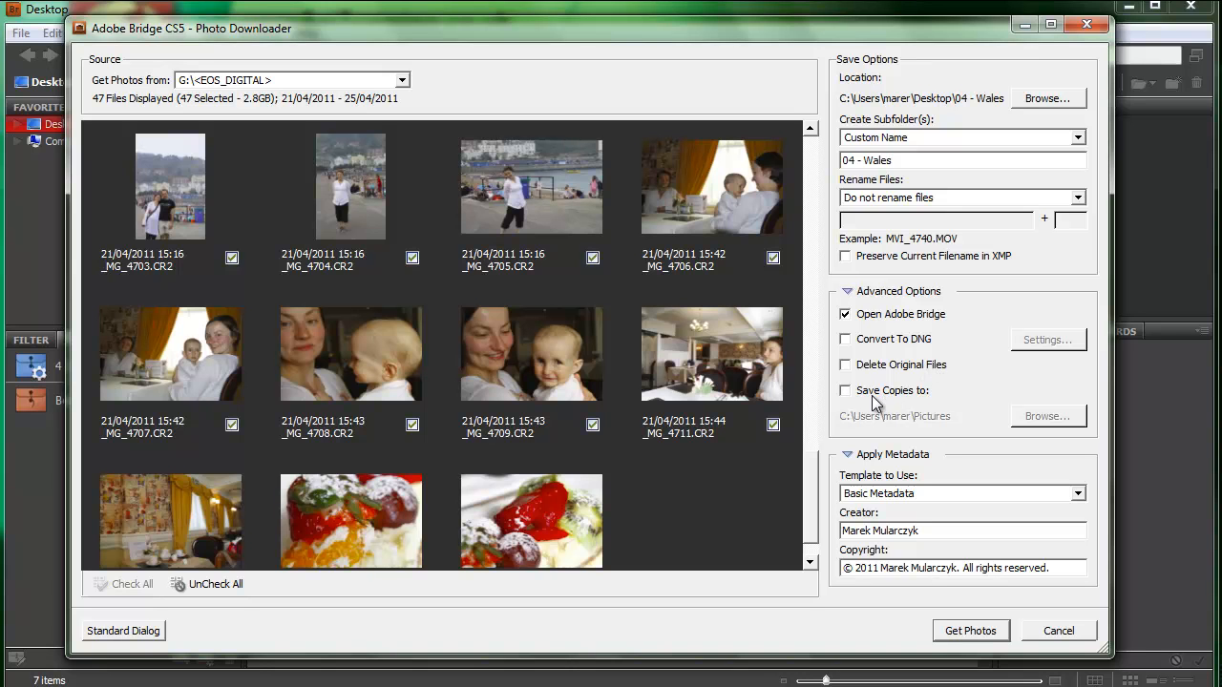
Enable backup copies saved to a newly made Desktop folder named 'Backup'.
{"action": "left_click", "coordinate": [844, 390]}
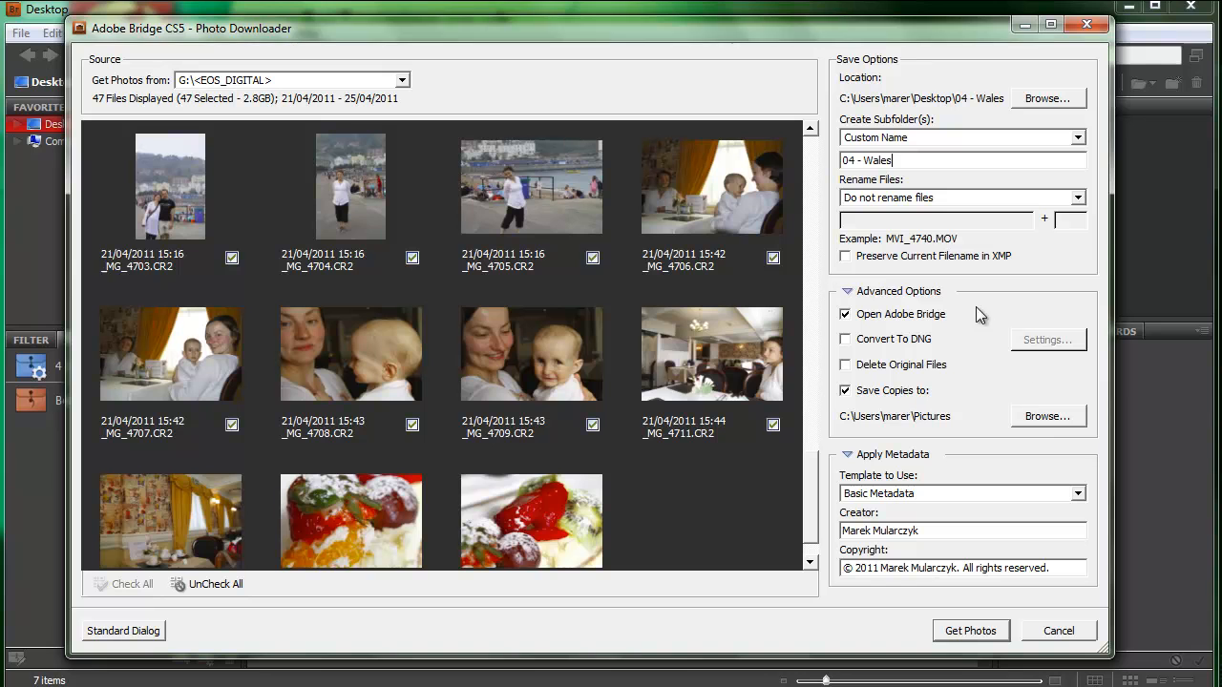
{"action": "left_click", "coordinate": [1049, 417]}
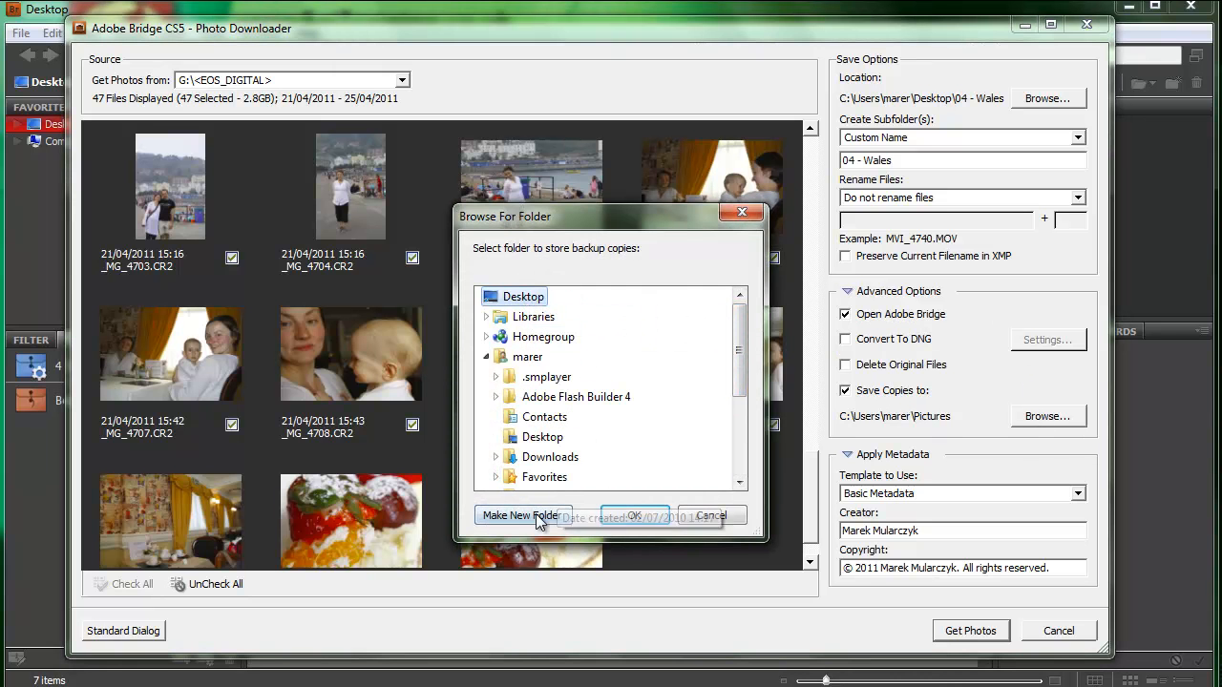
{"action": "left_click", "coordinate": [522, 515]}
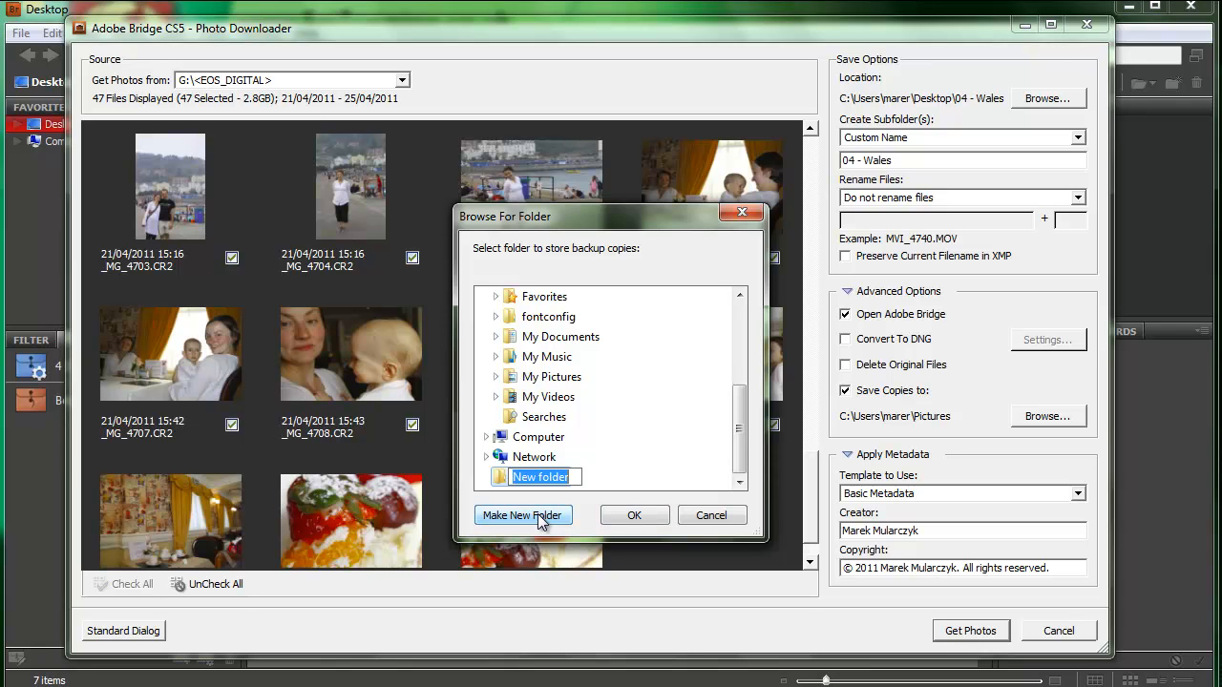
{"action": "type", "text": "Backup"}
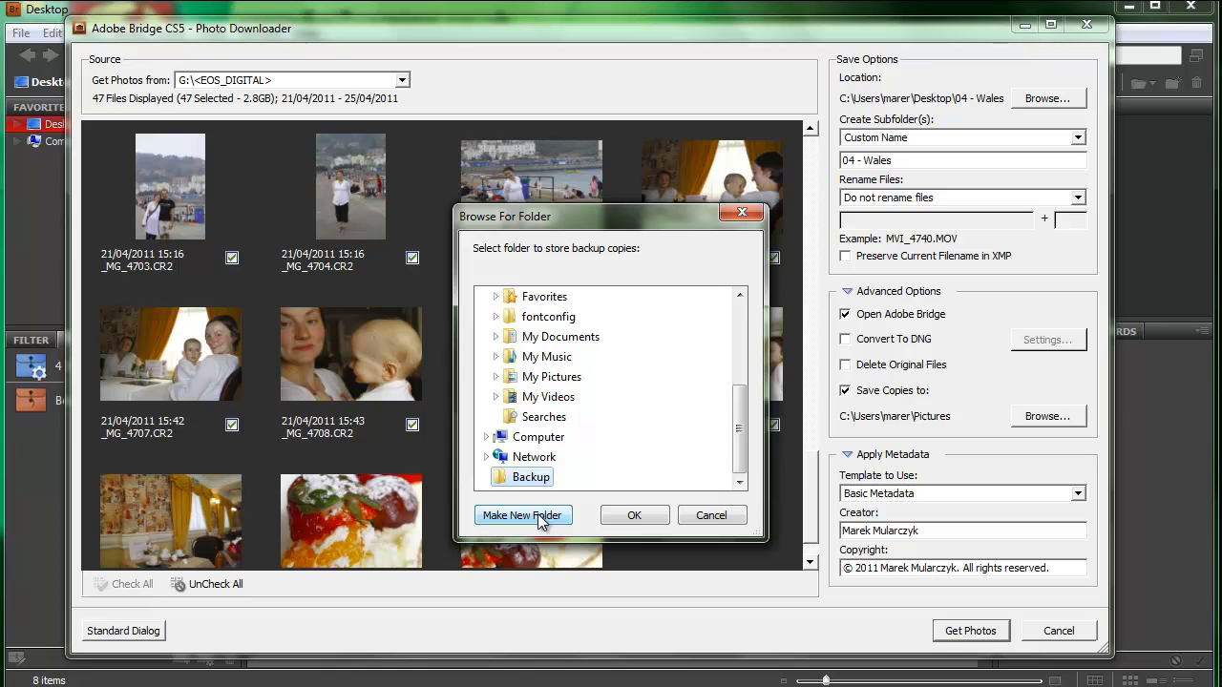
{"action": "left_click", "coordinate": [634, 515]}
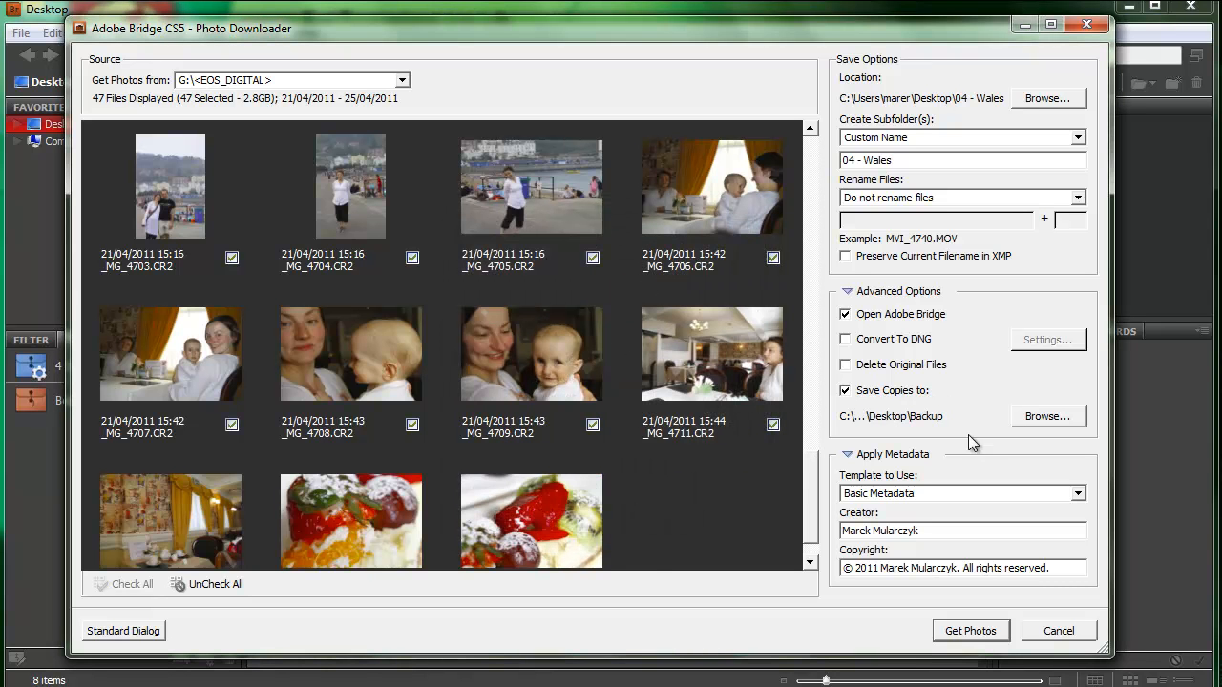
{"action": "mouse_move", "coordinate": [950, 432]}
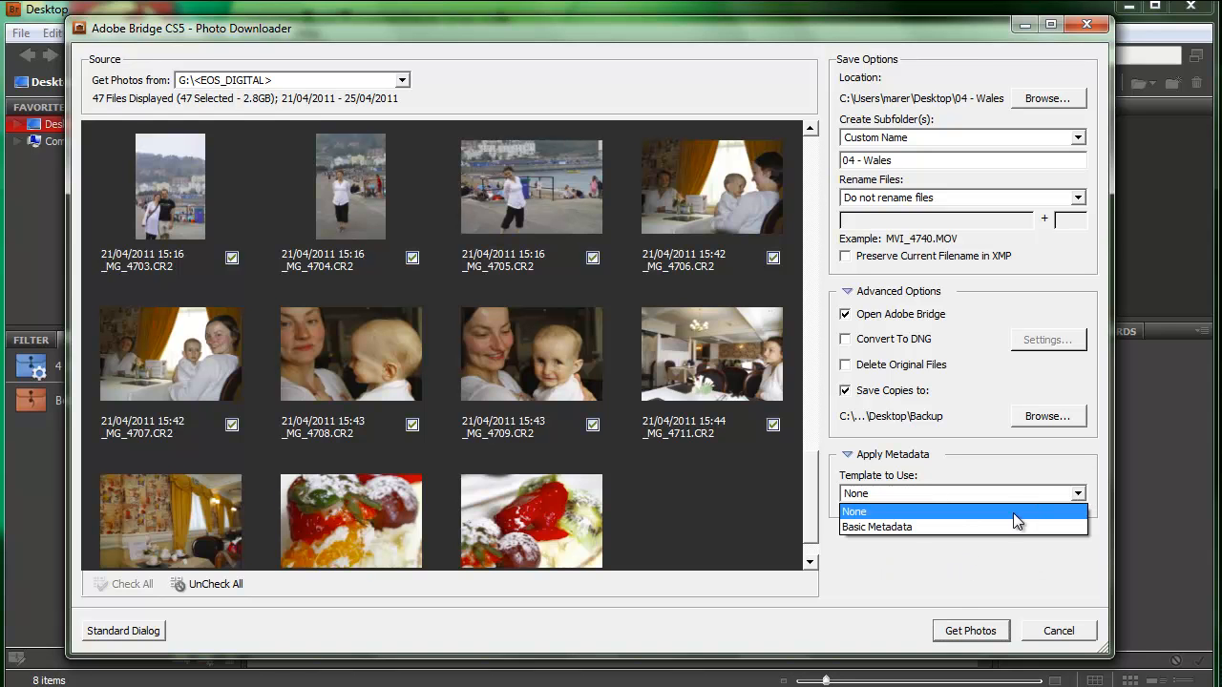
Apply Basic Metadata with copyright '© 2011 Marek Mularczyk. All rights reserved.'.
{"action": "left_click", "coordinate": [876, 526]}
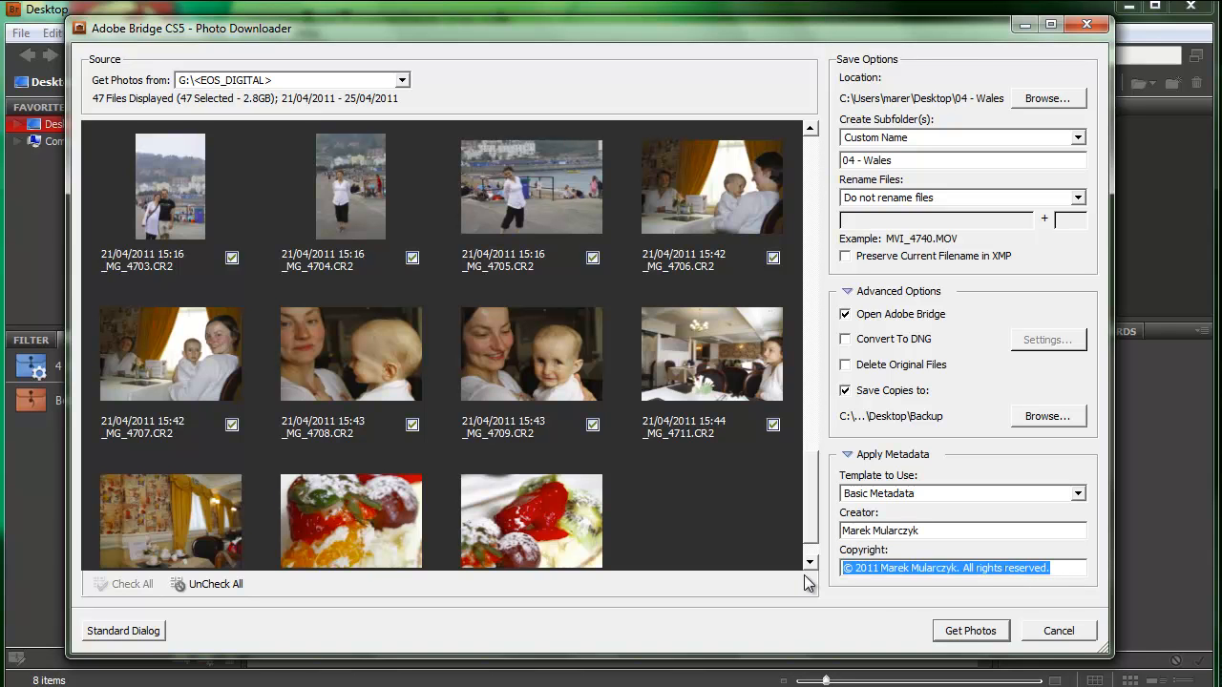
{"action": "key", "text": "Delete"}
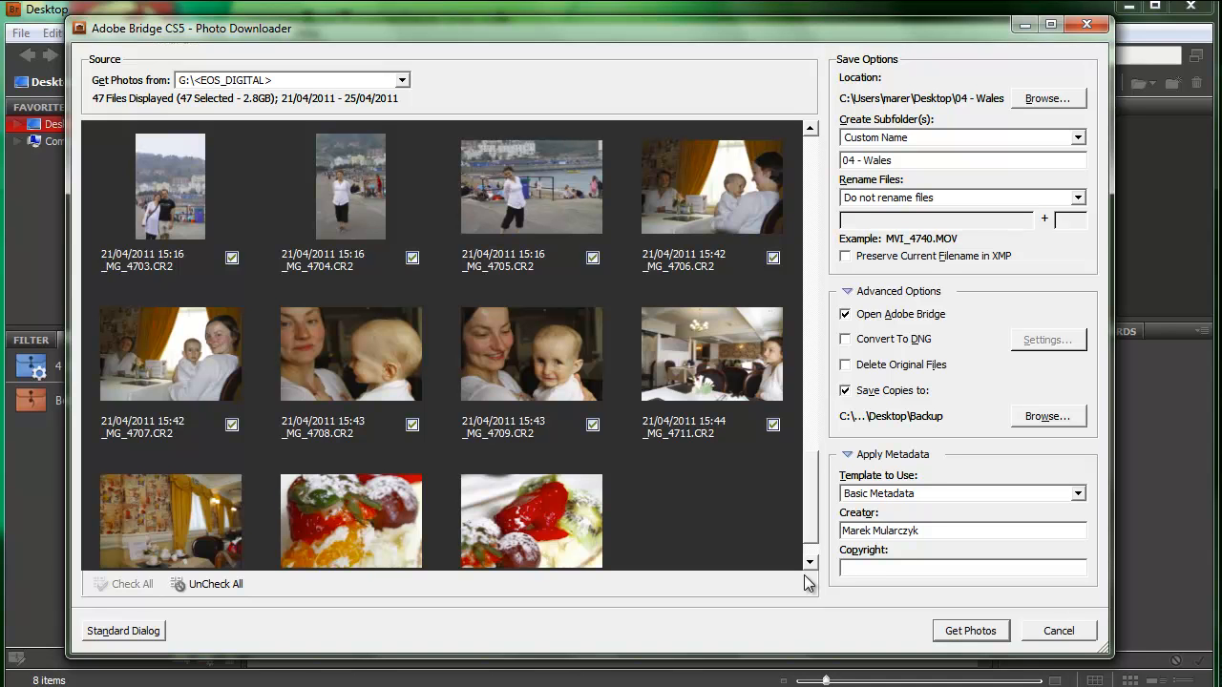
{"action": "type", "text": "©"}
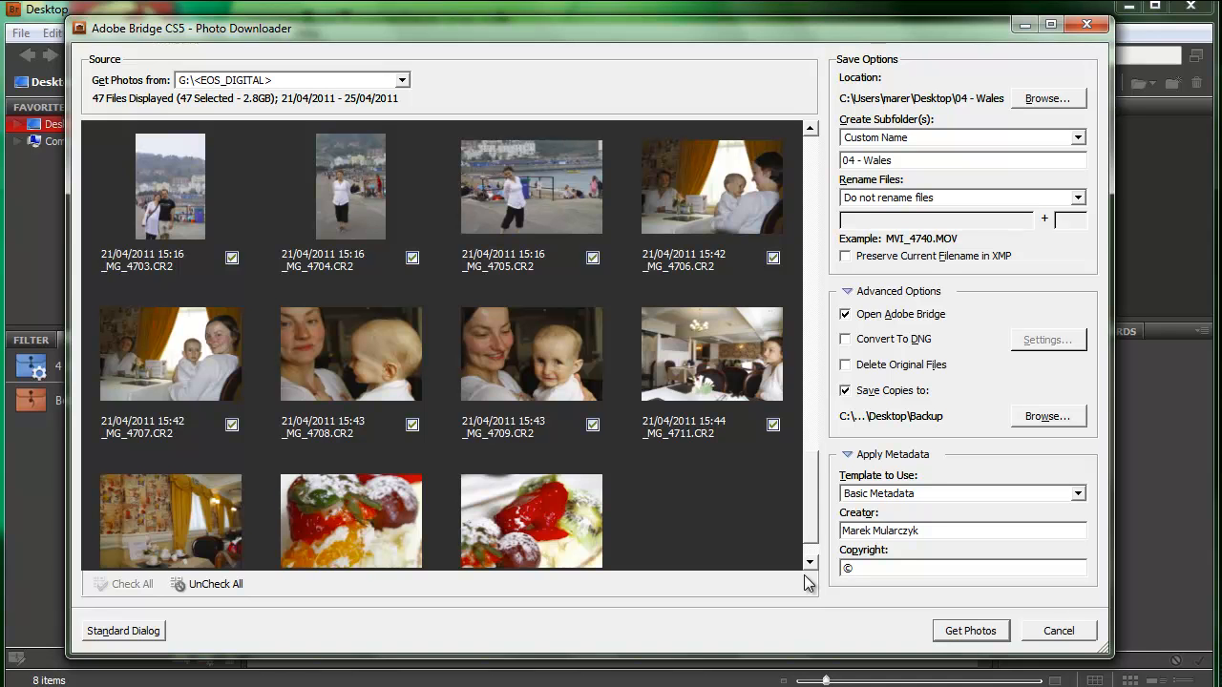
{"action": "type", "text": "2011"}
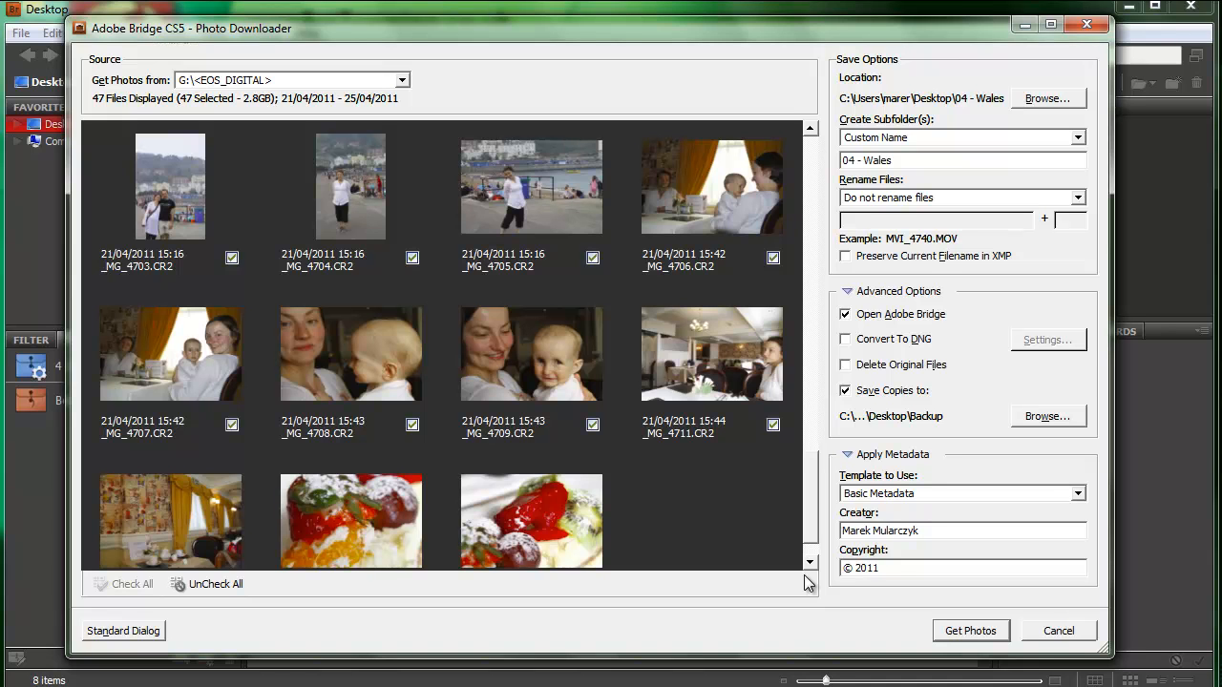
{"action": "type", "text": "Marek Mular"}
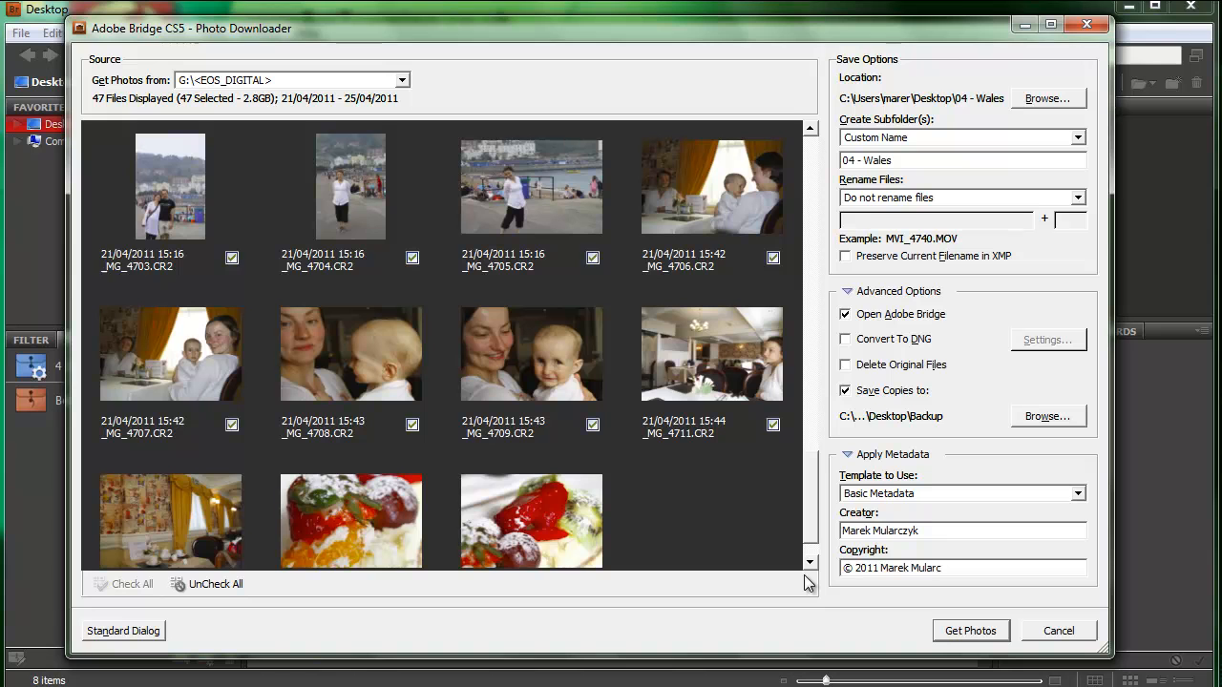
{"action": "type", "text": "czyk. All ri"}
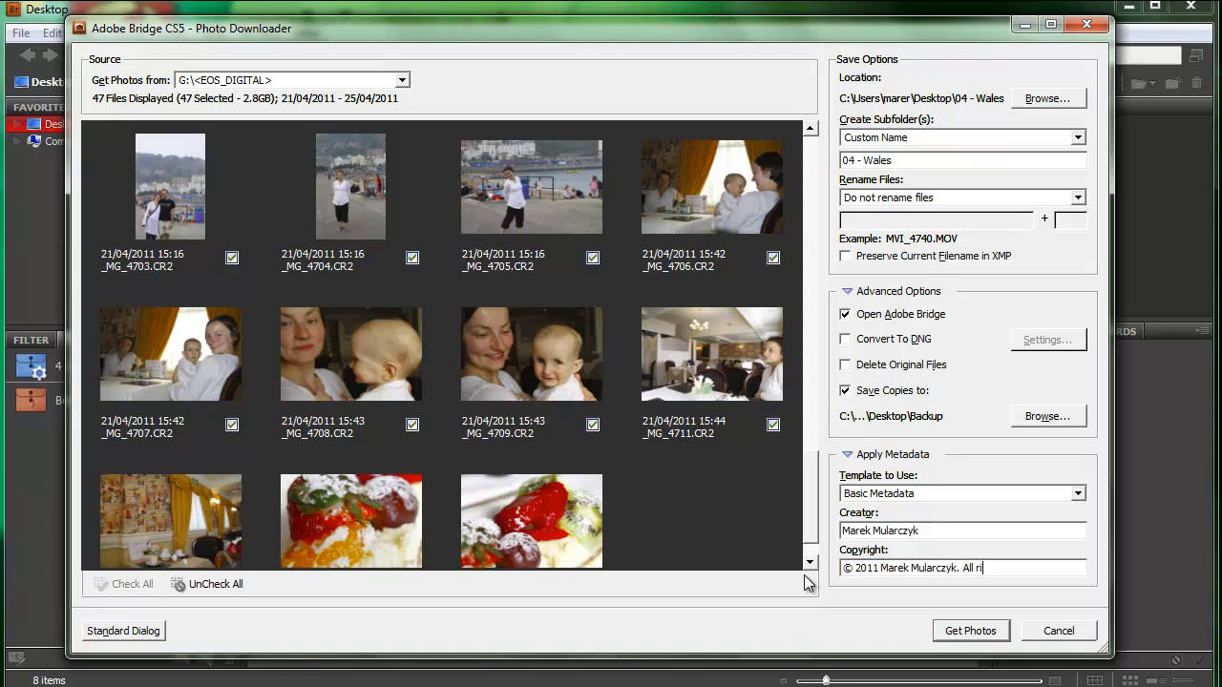
{"action": "type", "text": "ghts reserved."}
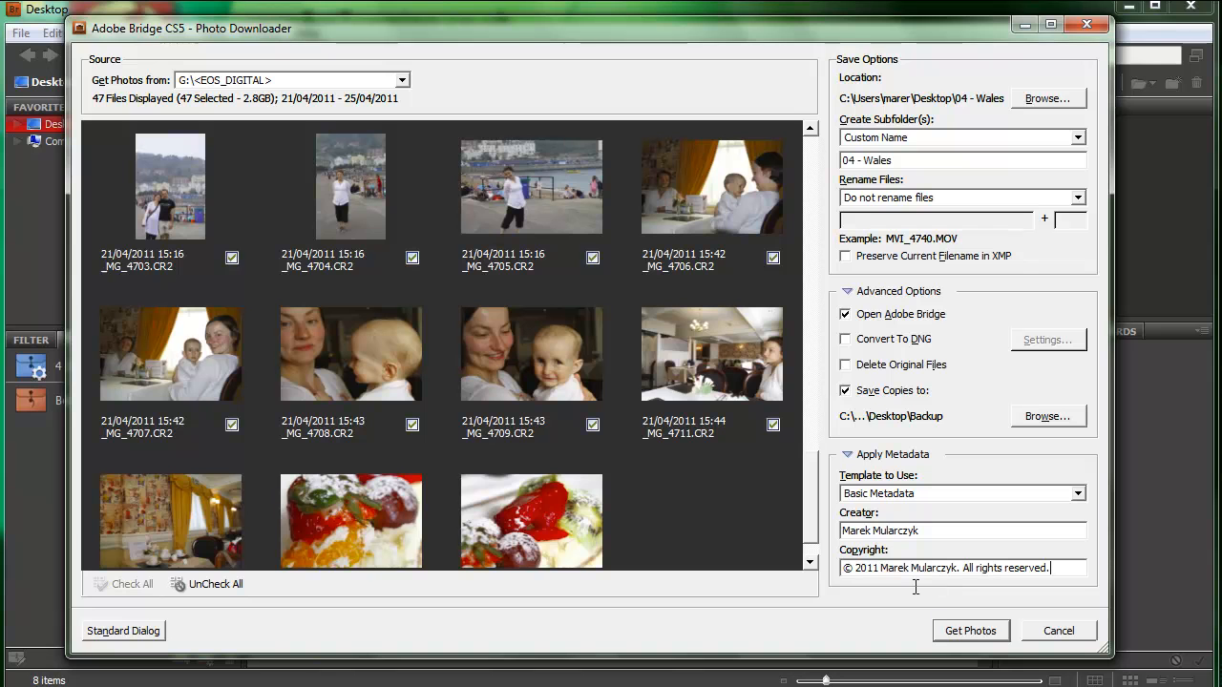
{"action": "mouse_move", "coordinate": [594, 155]}
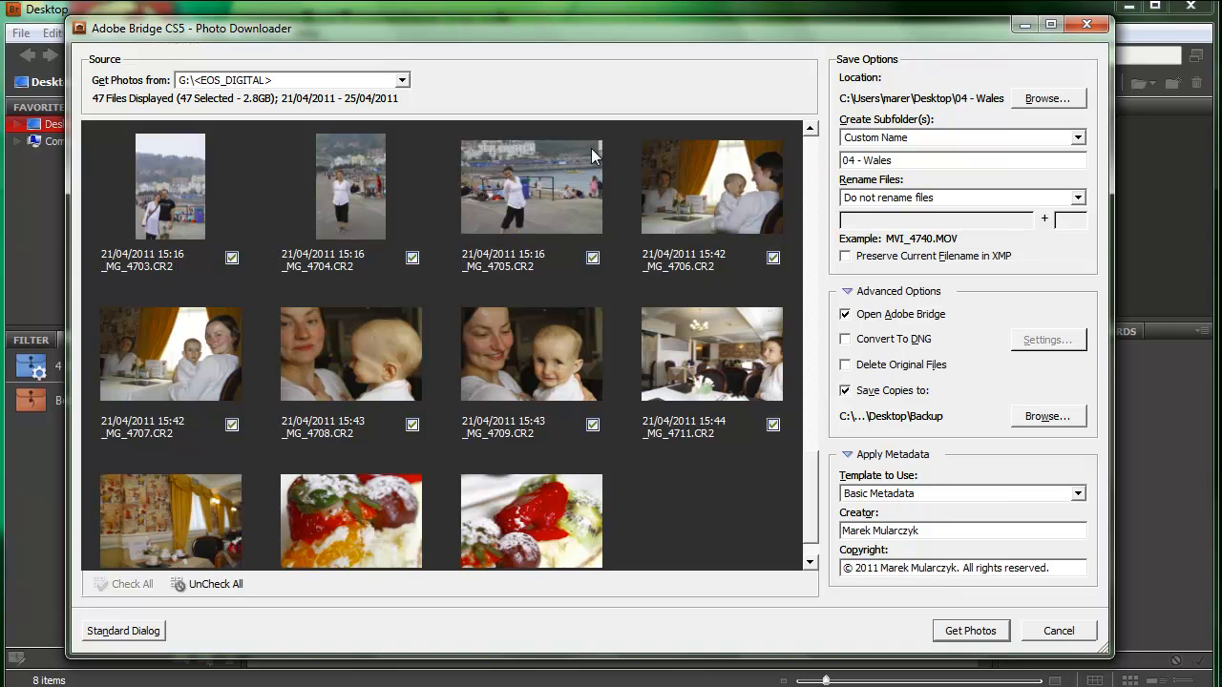
{"action": "mouse_move", "coordinate": [685, 300]}
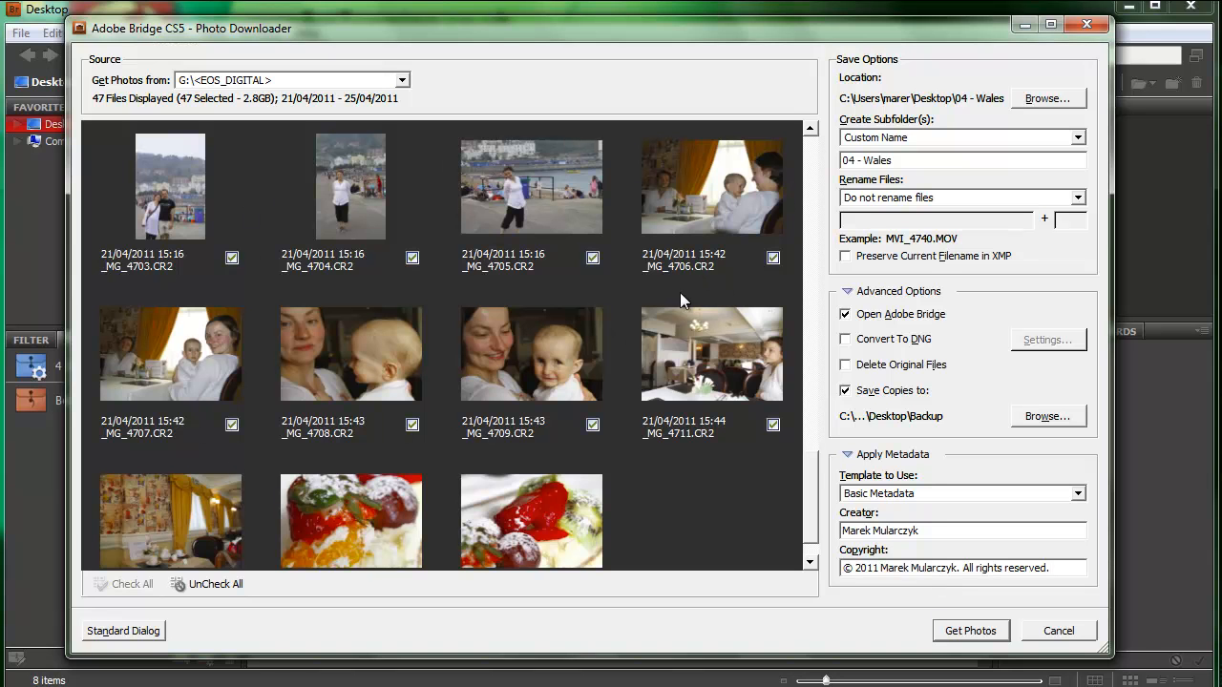
Uncheck all CR2 photos and THM files, then download only the three MOV videos.
{"action": "scroll", "scroll_direction": "down", "scroll_amount": 3}
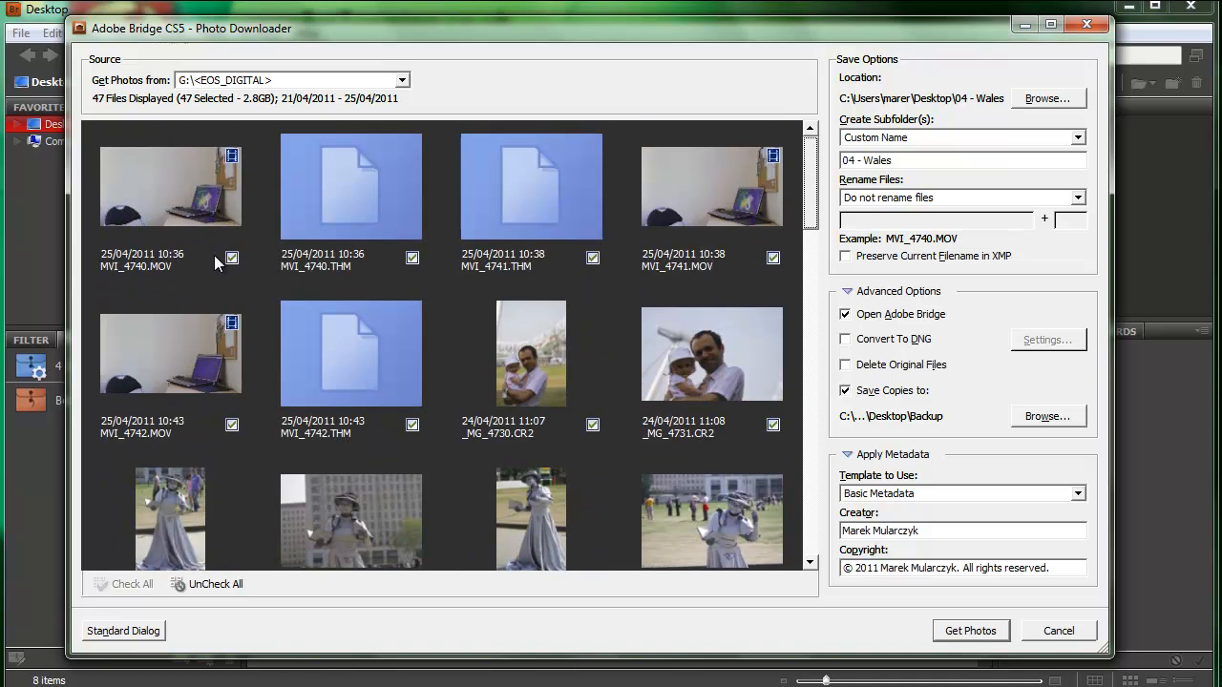
{"action": "left_click", "coordinate": [593, 425]}
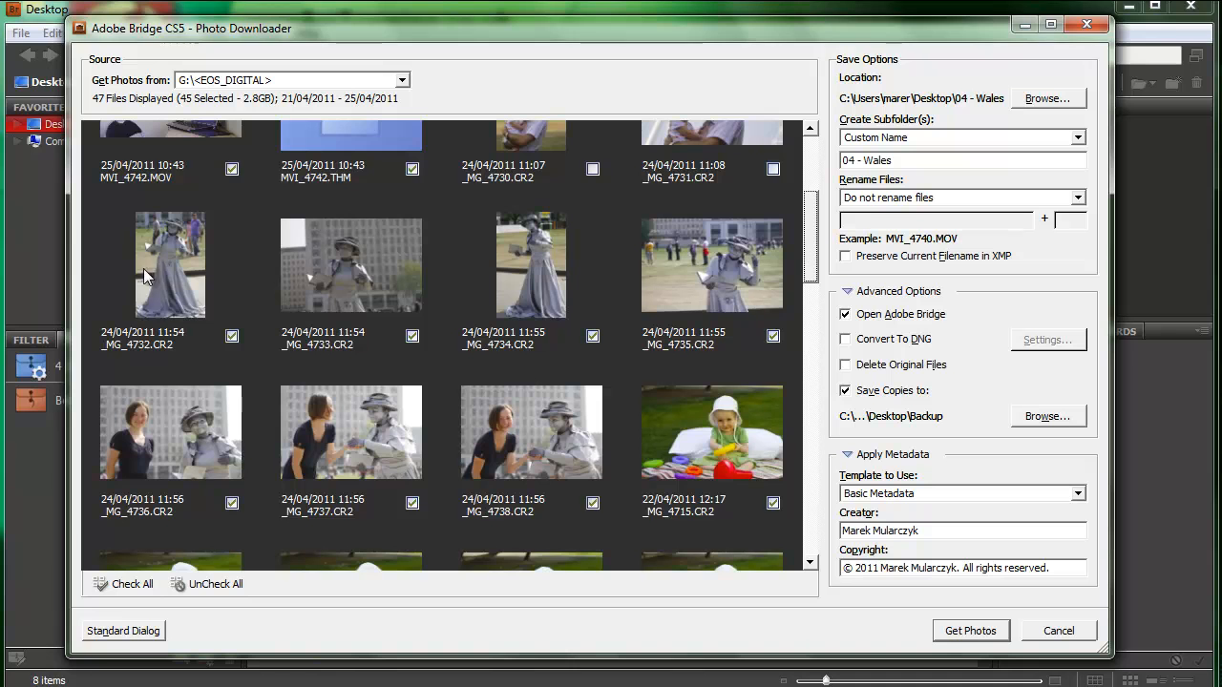
{"action": "scroll", "scroll_direction": "down", "scroll_amount": 3}
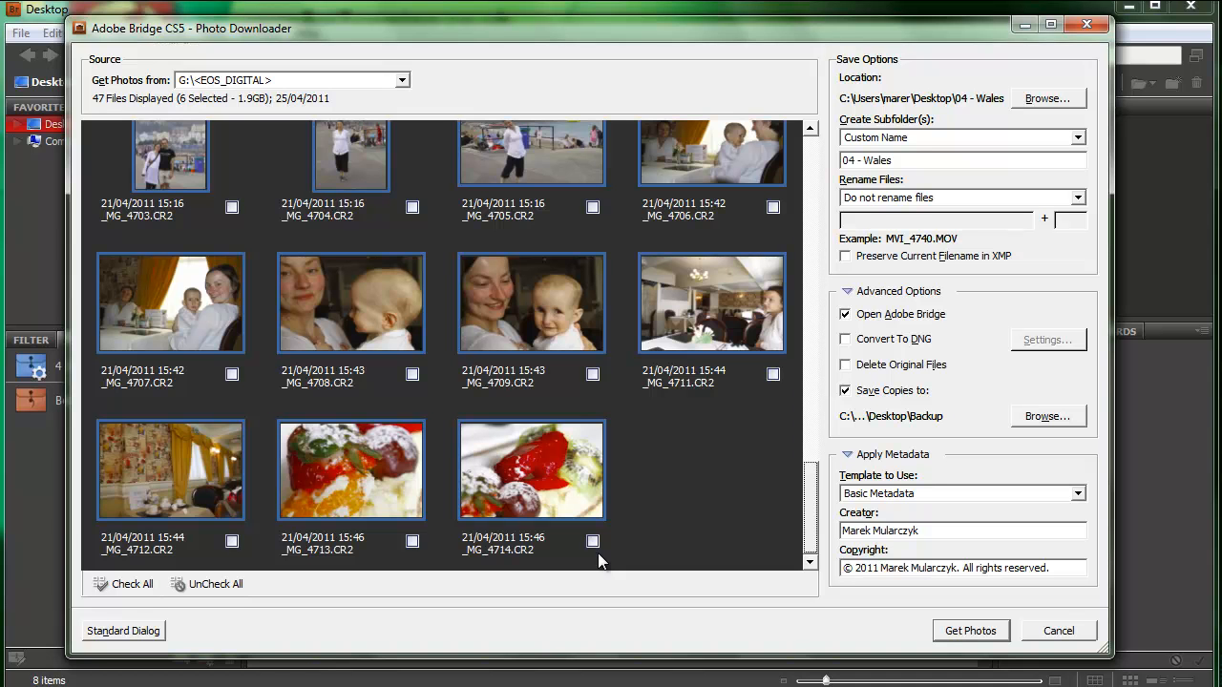
{"action": "scroll", "scroll_direction": "down", "scroll_amount": 3}
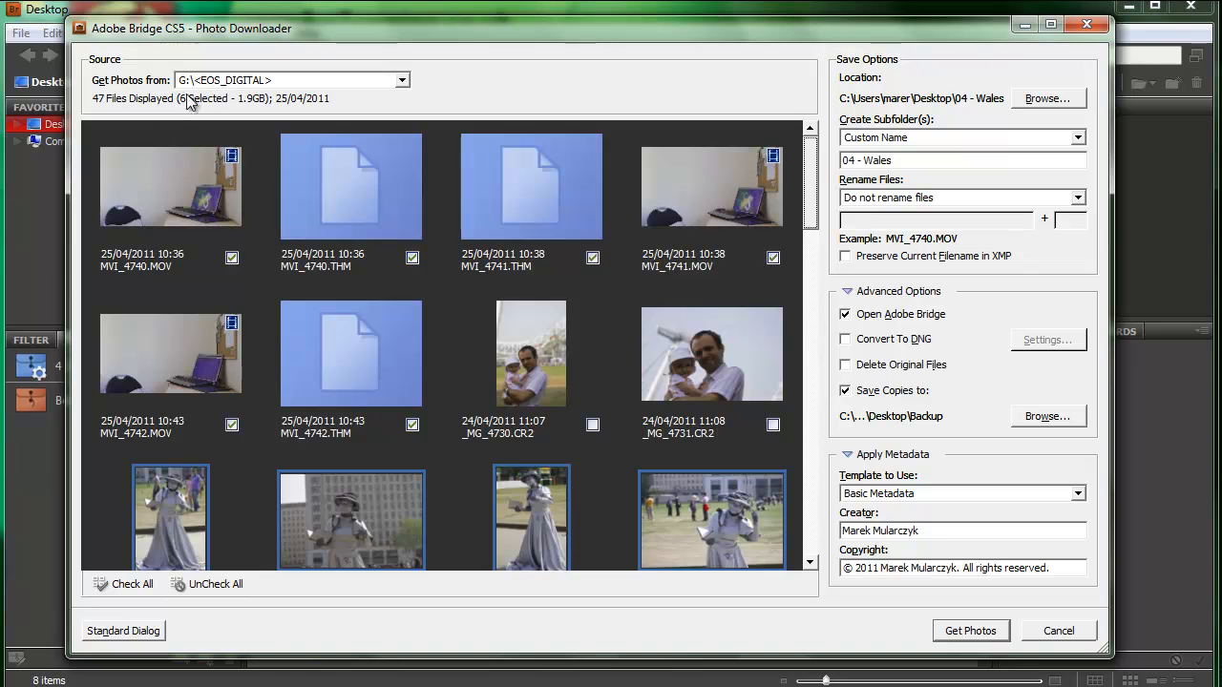
{"action": "mouse_move", "coordinate": [394, 276]}
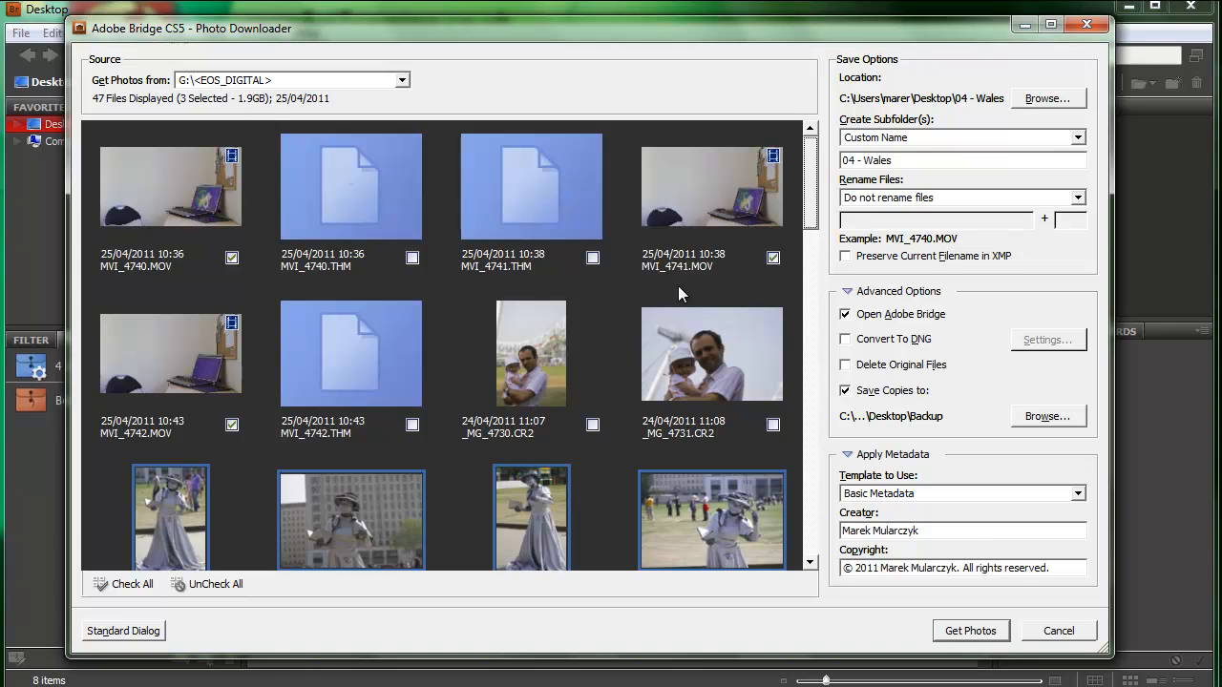
{"action": "left_click", "coordinate": [971, 630]}
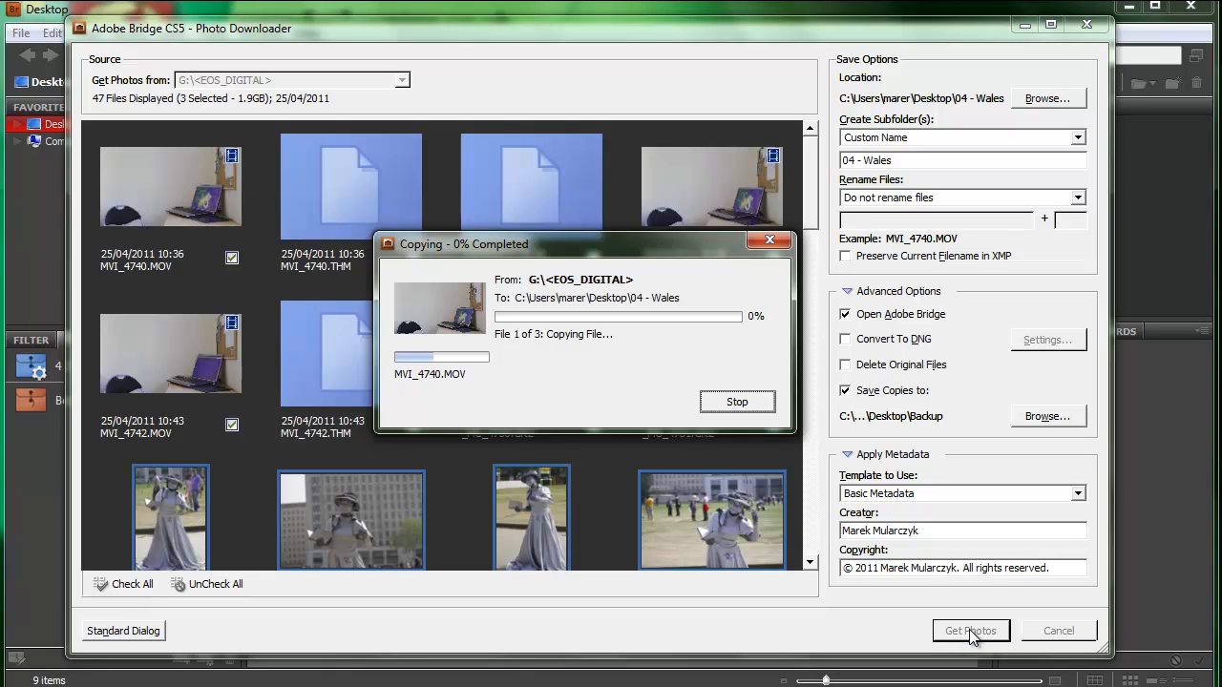
{"action": "mouse_move", "coordinate": [481, 387]}
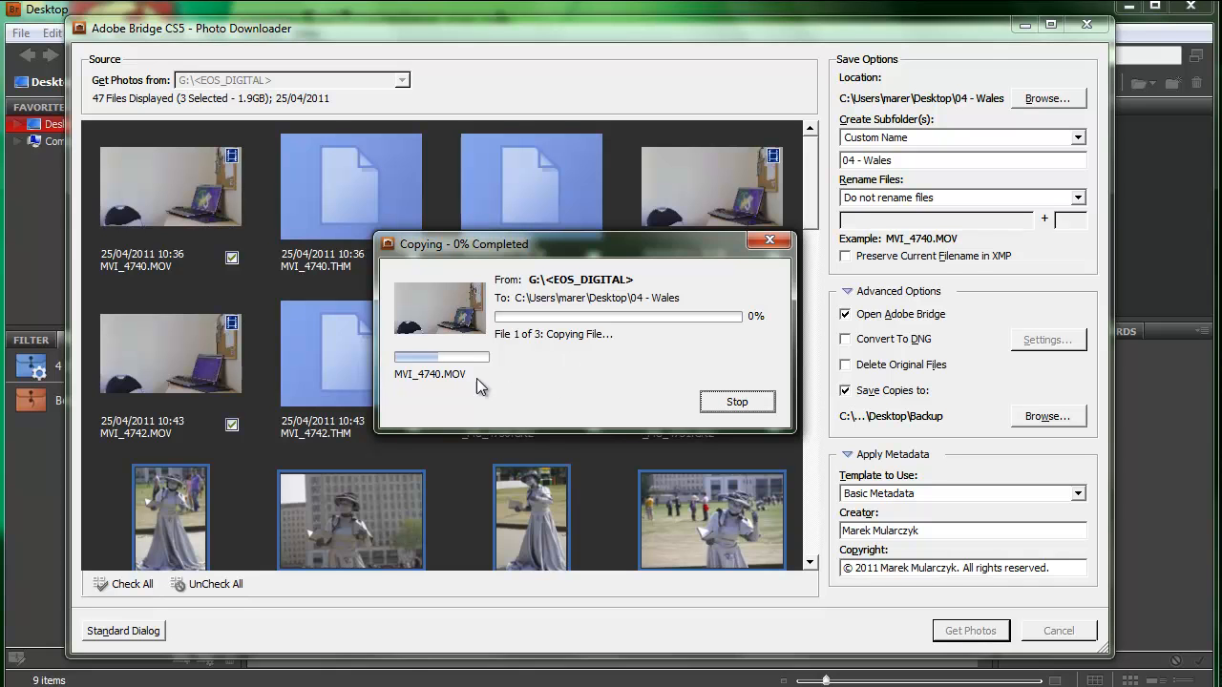
{"action": "mouse_move", "coordinate": [427, 404]}
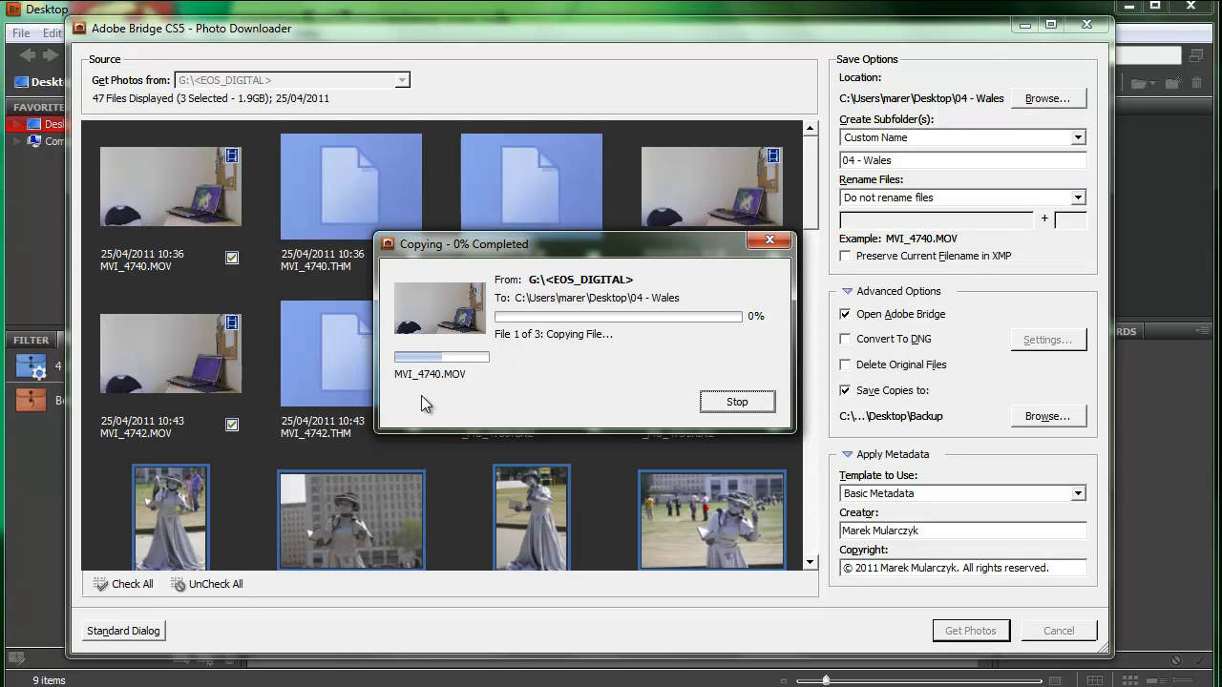
{"action": "mouse_move", "coordinate": [426, 382]}
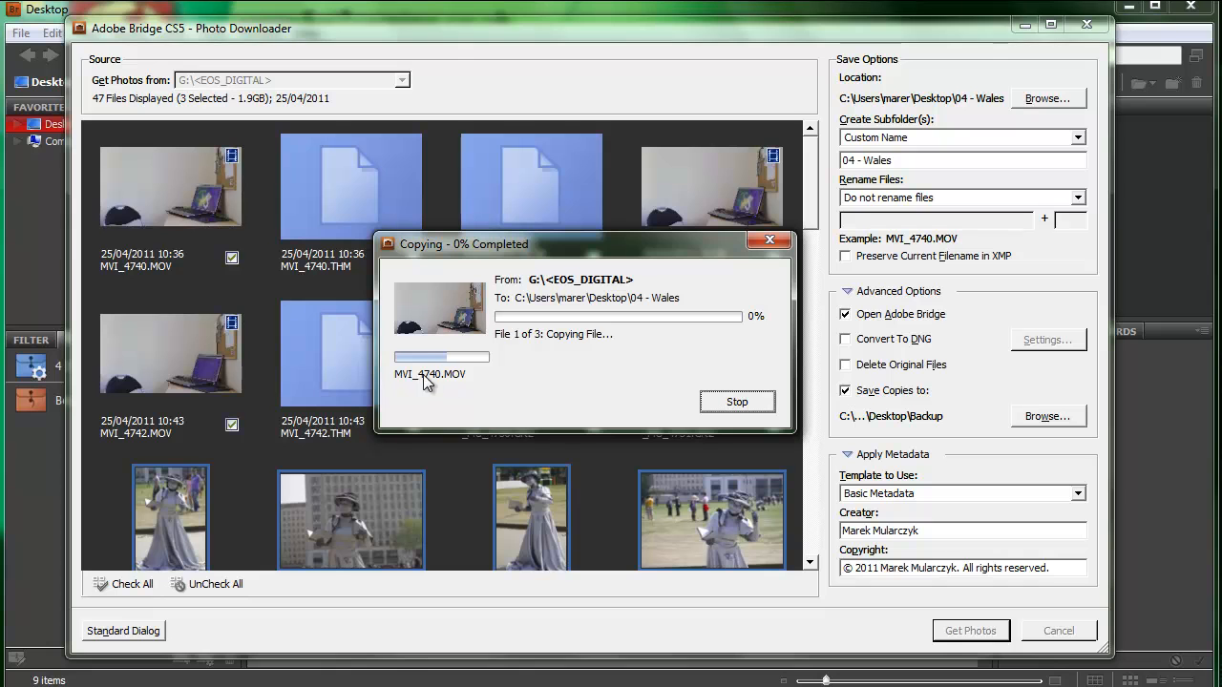
{"action": "mouse_move", "coordinate": [466, 375]}
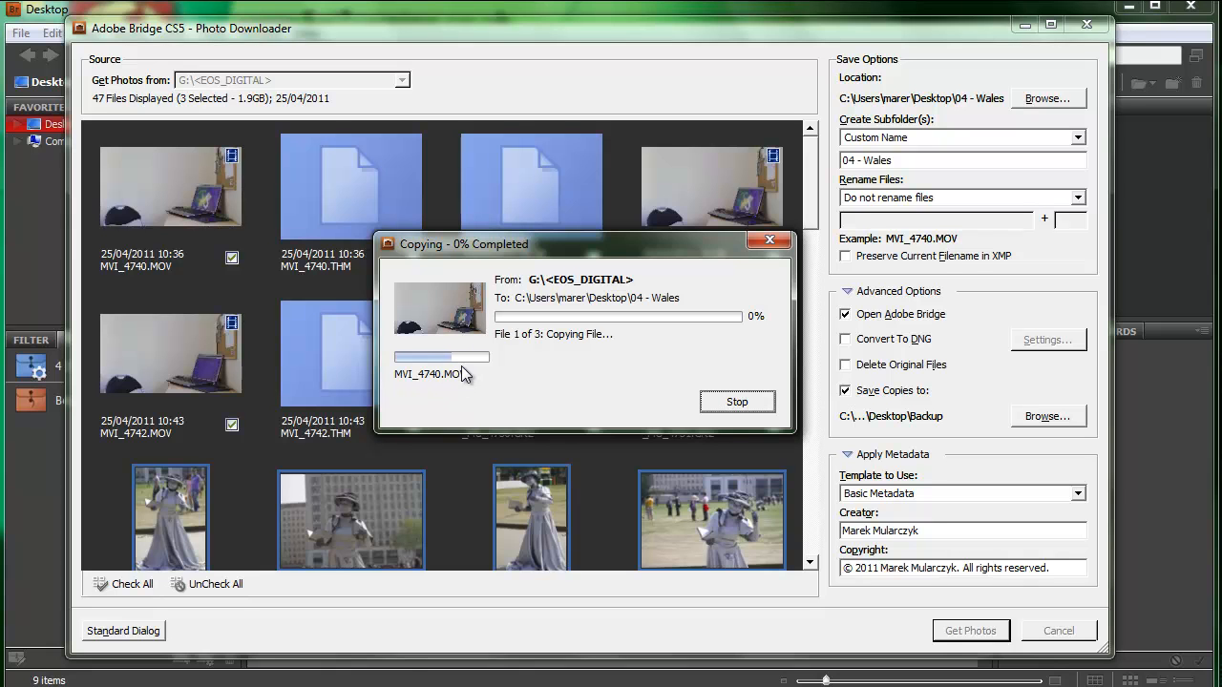
{"action": "mouse_move", "coordinate": [509, 286]}
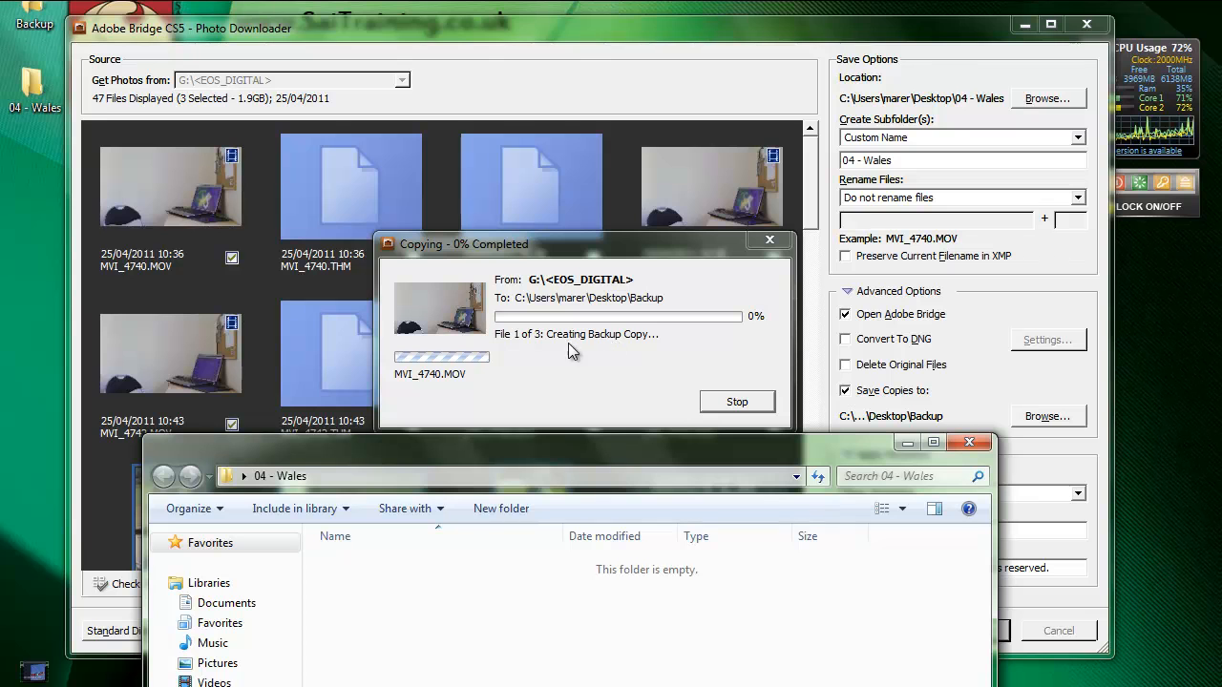
{"action": "mouse_move", "coordinate": [609, 342]}
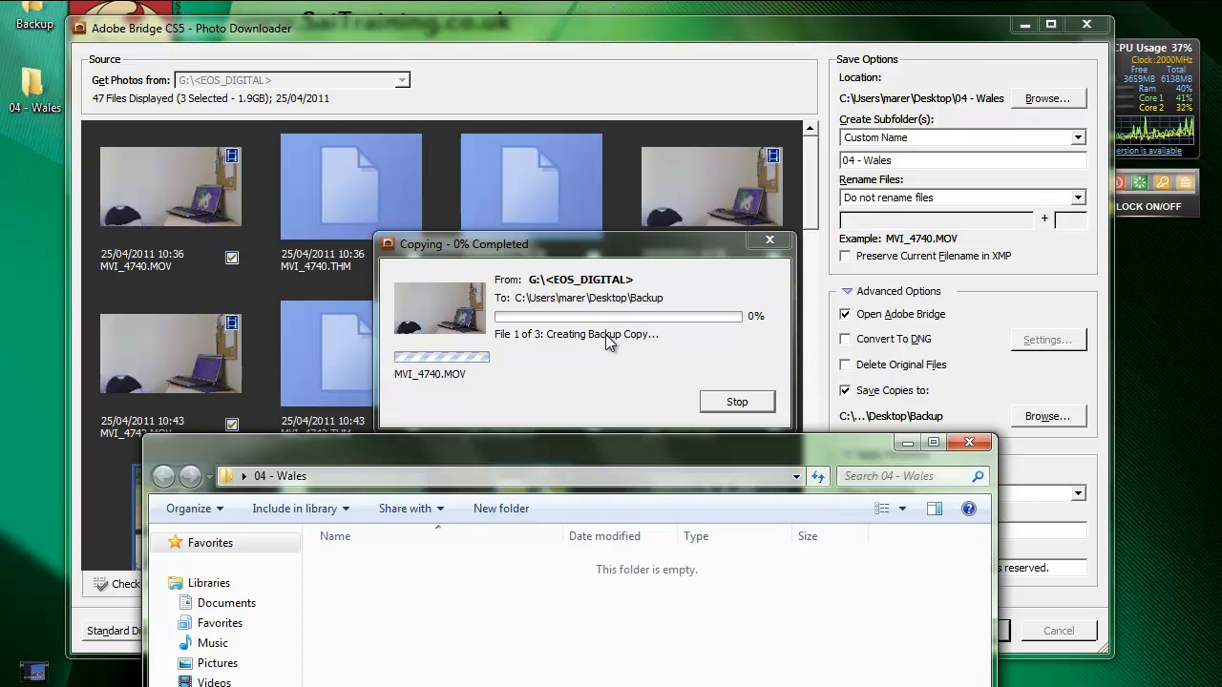